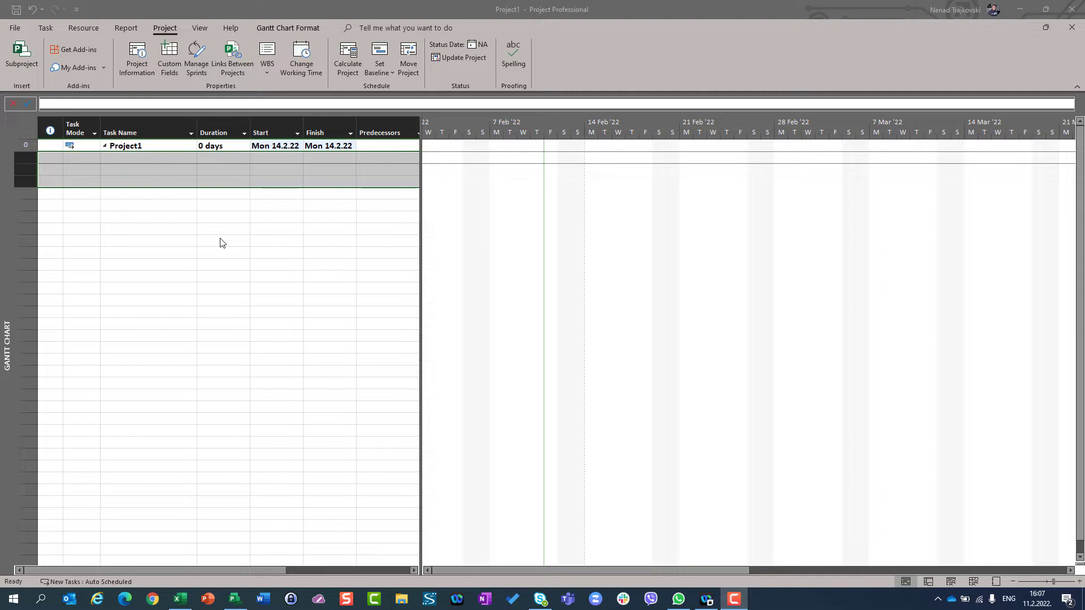
mouse_move(157, 222)
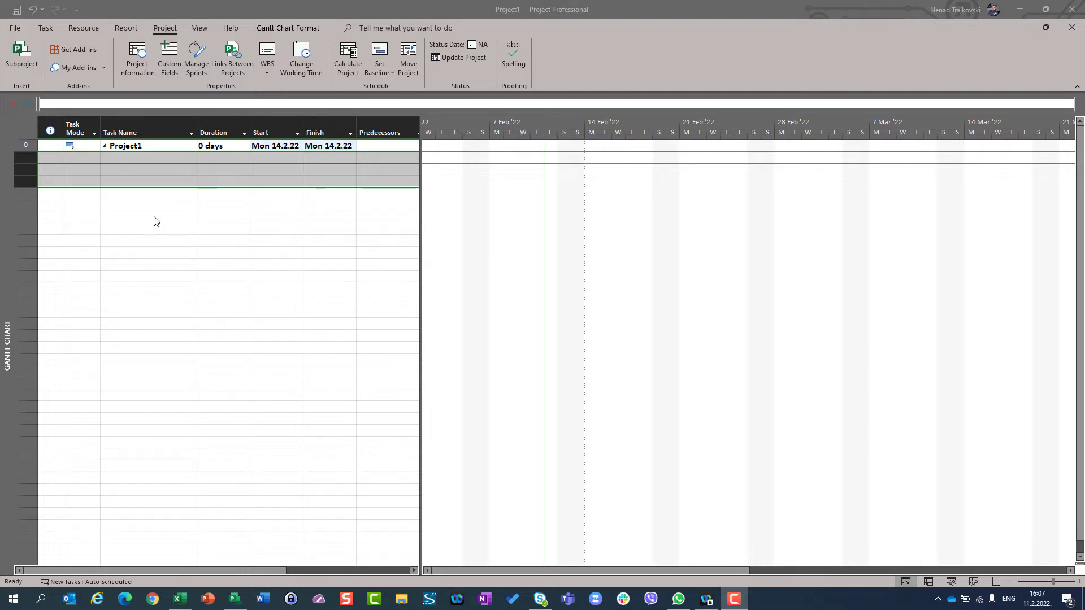
mouse_move(103, 161)
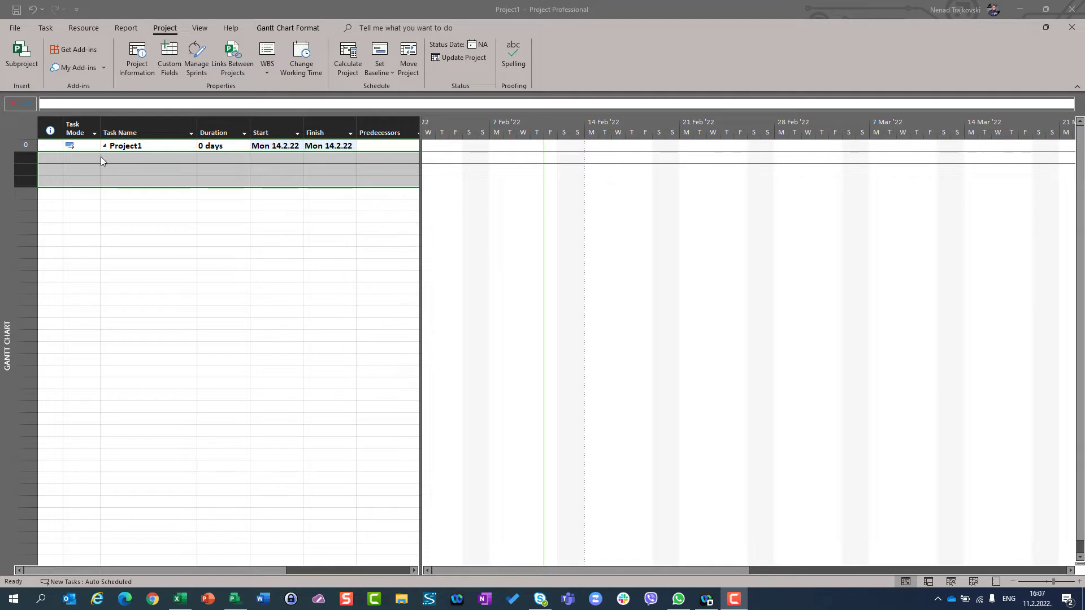
Review the scheduling mode choices, then enter 'Task A' as an auto-scheduled 1-day task on Mon 14.2.22.
left_click(95, 157)
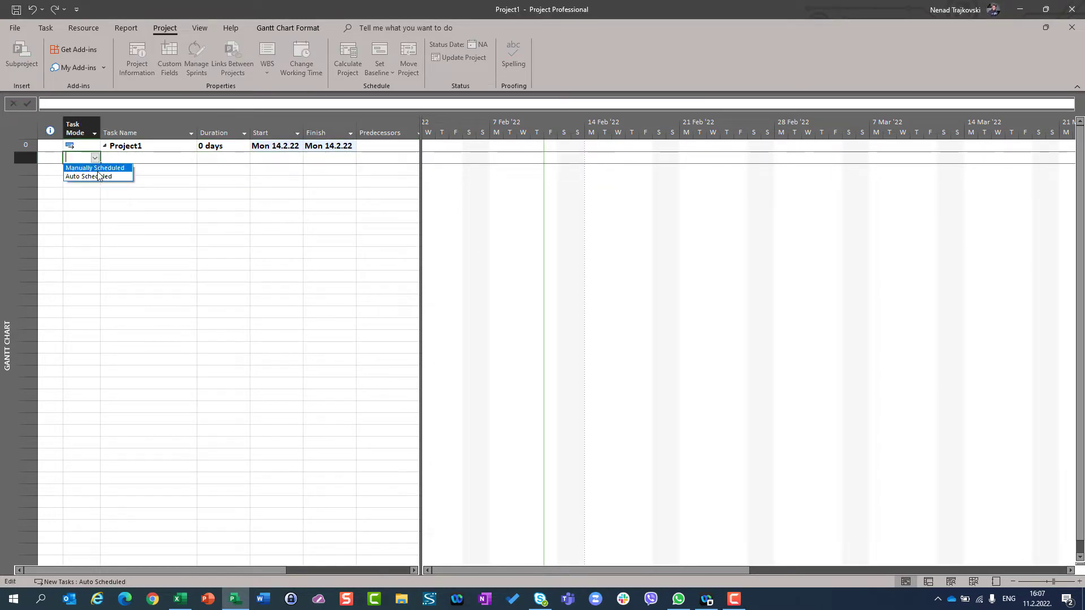
mouse_move(88, 176)
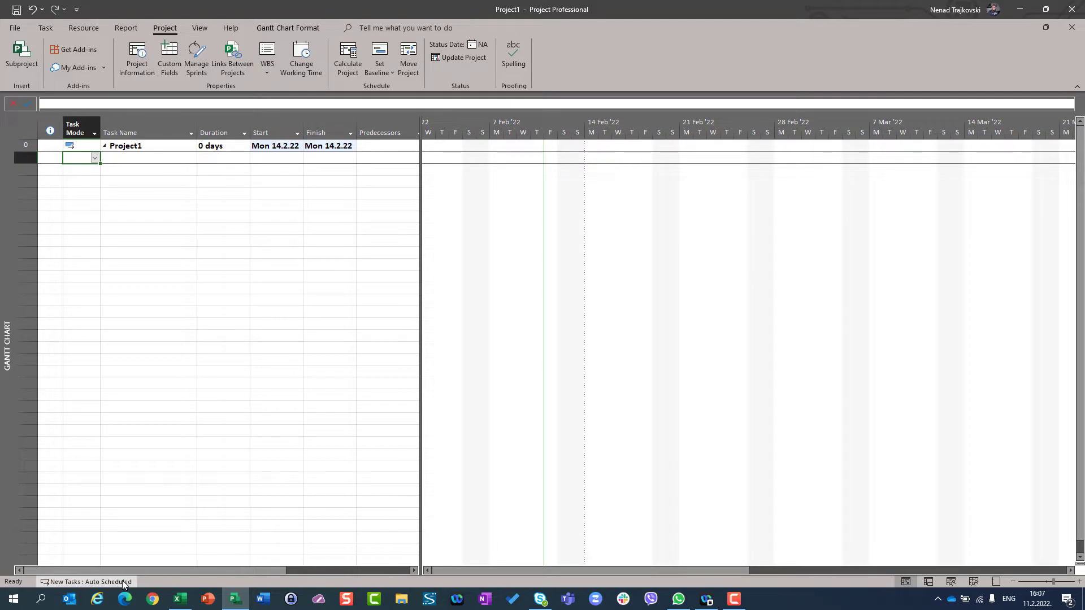
left_click(93, 581)
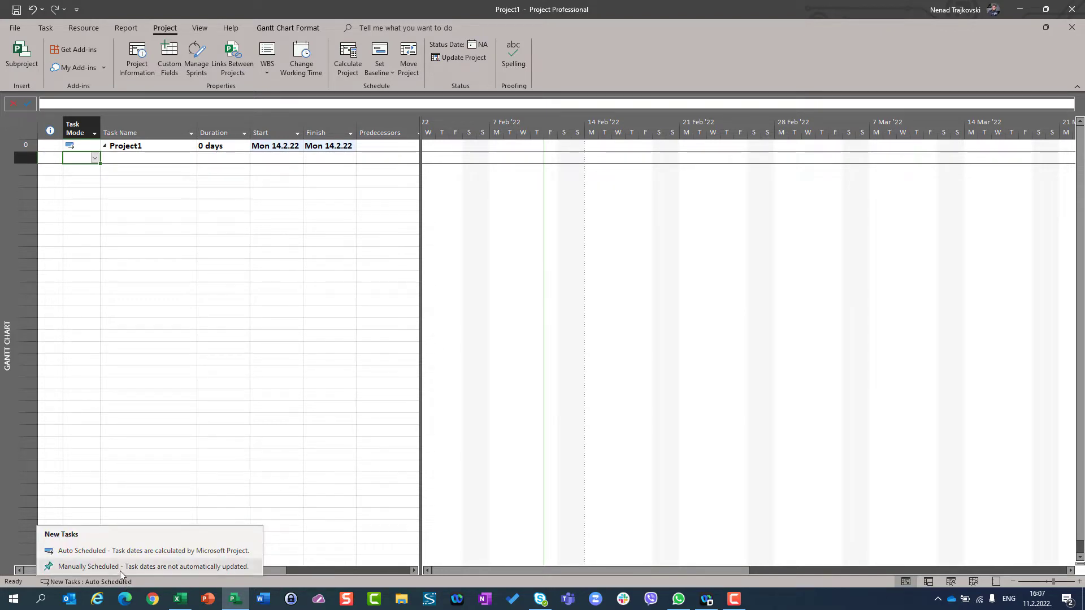
mouse_move(116, 556)
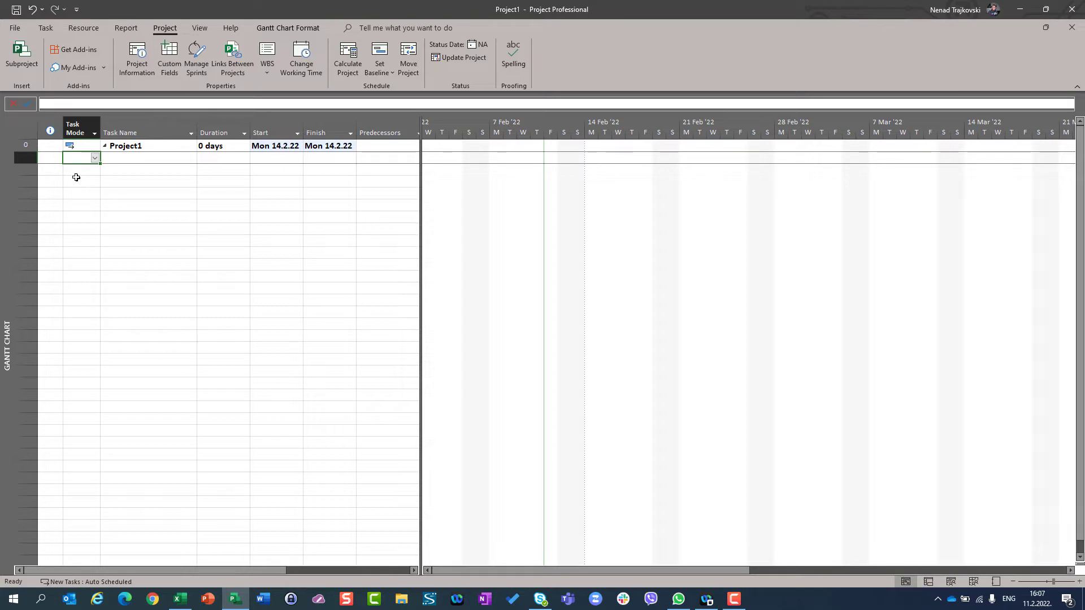
mouse_move(129, 159)
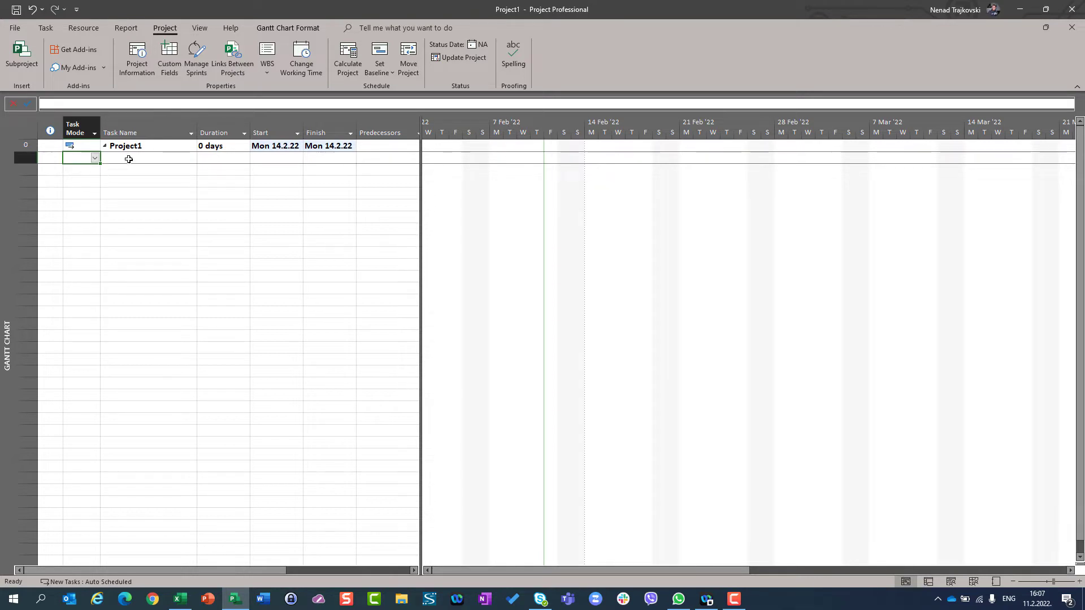
left_click(148, 159)
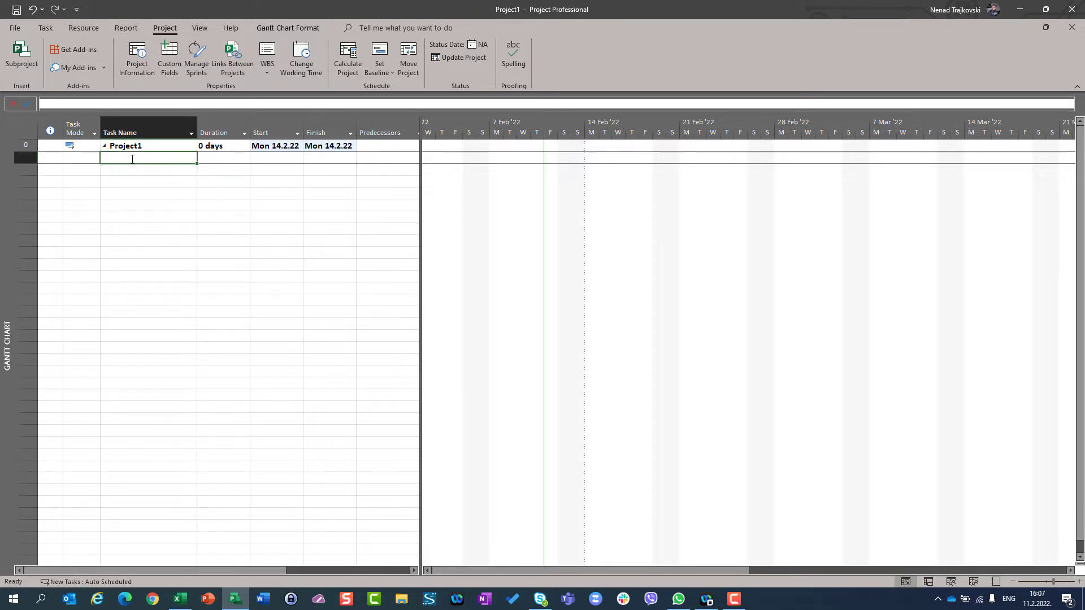
type("Task A")
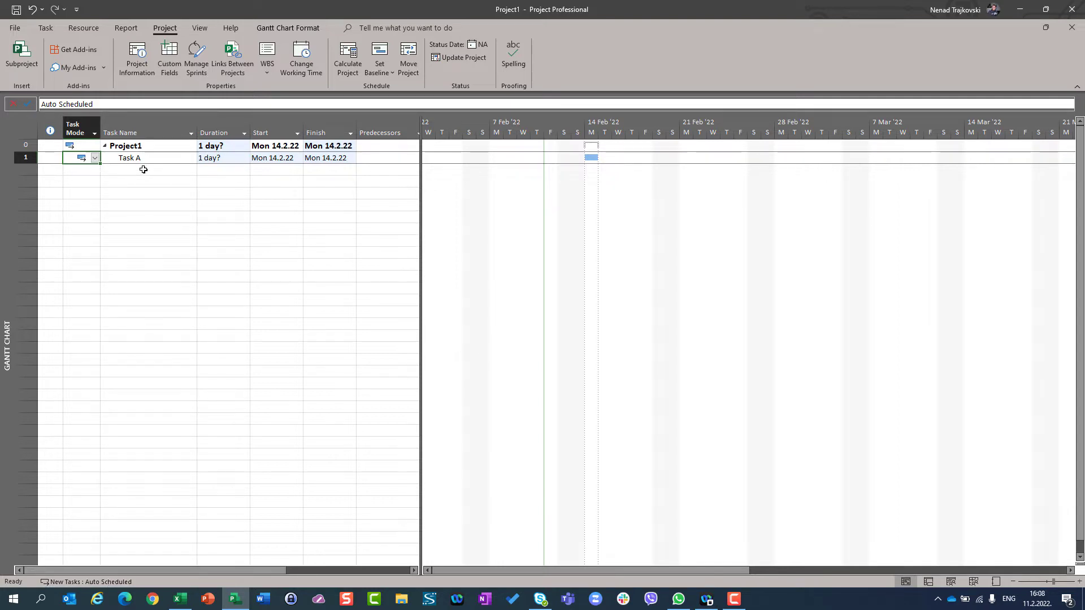
left_click(71, 170)
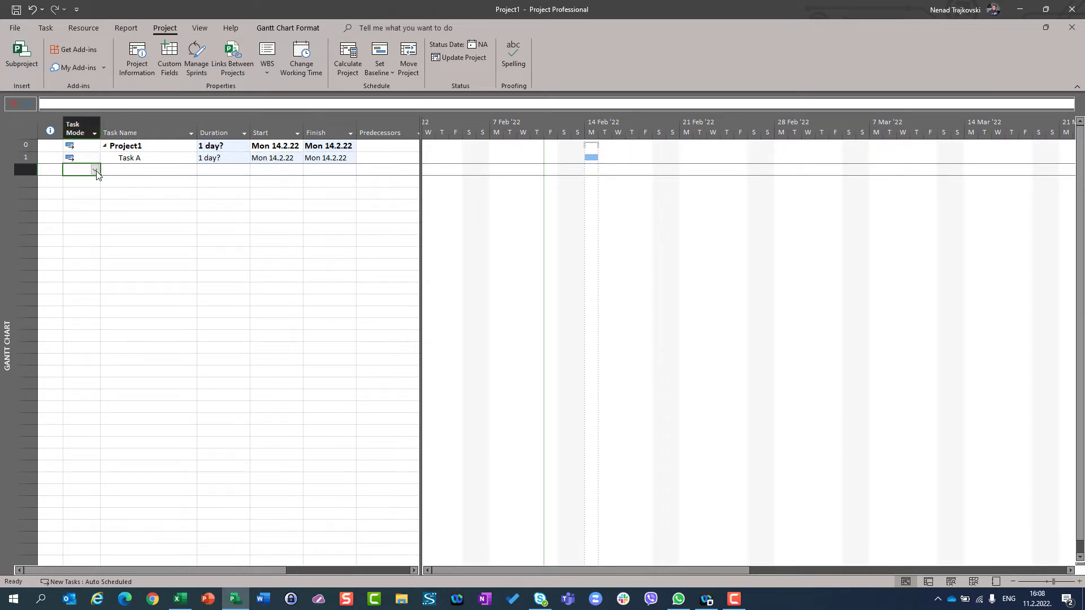
Set row 2 to Manually Scheduled and name it 'Task B'.
left_click(95, 169)
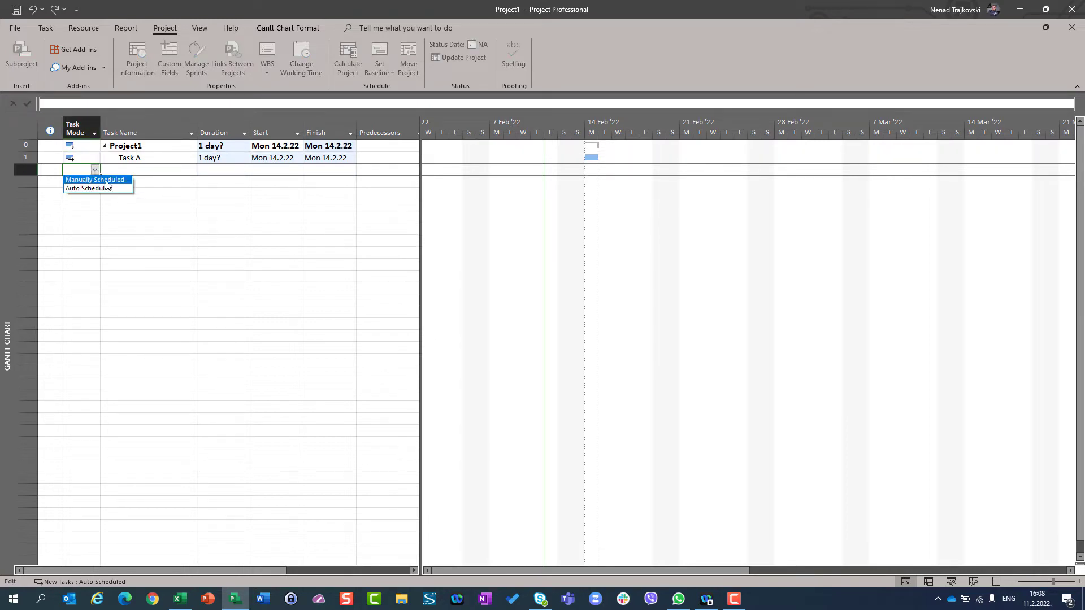
left_click(88, 188)
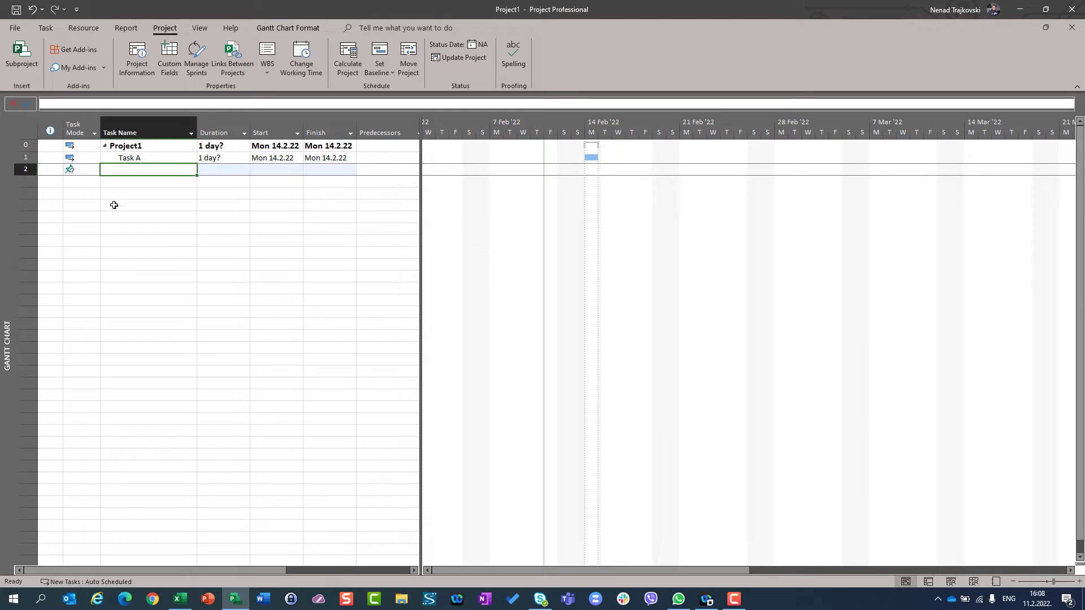
mouse_move(117, 237)
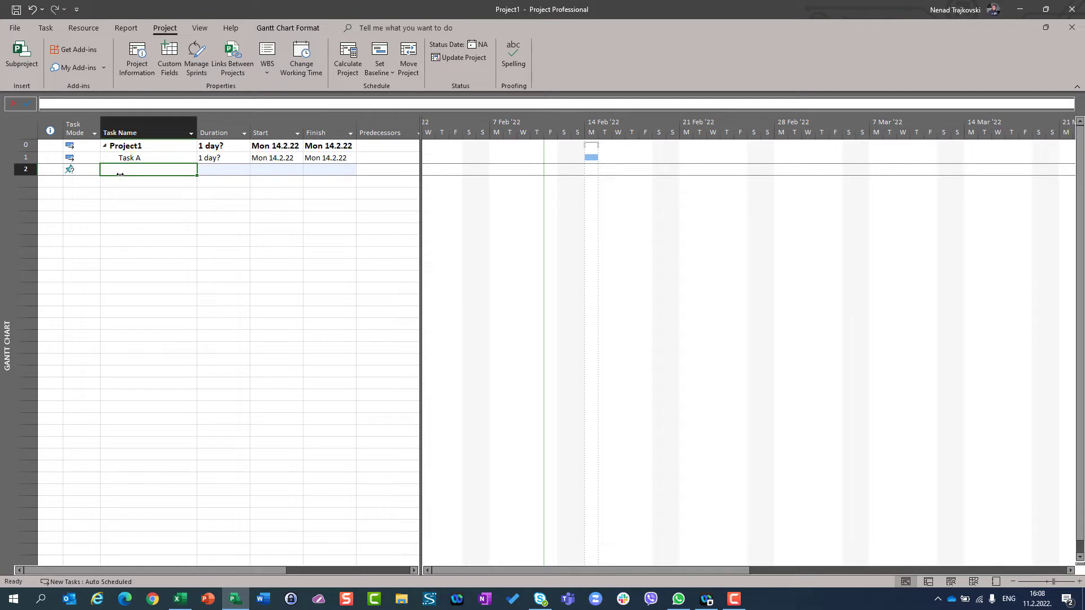
type("Task b")
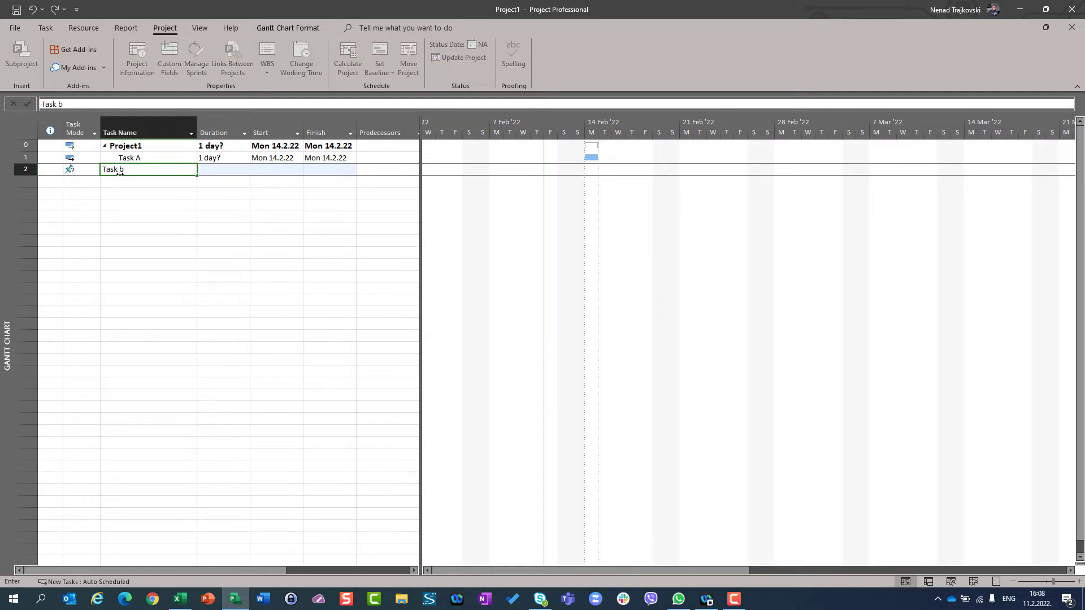
key("Enter")
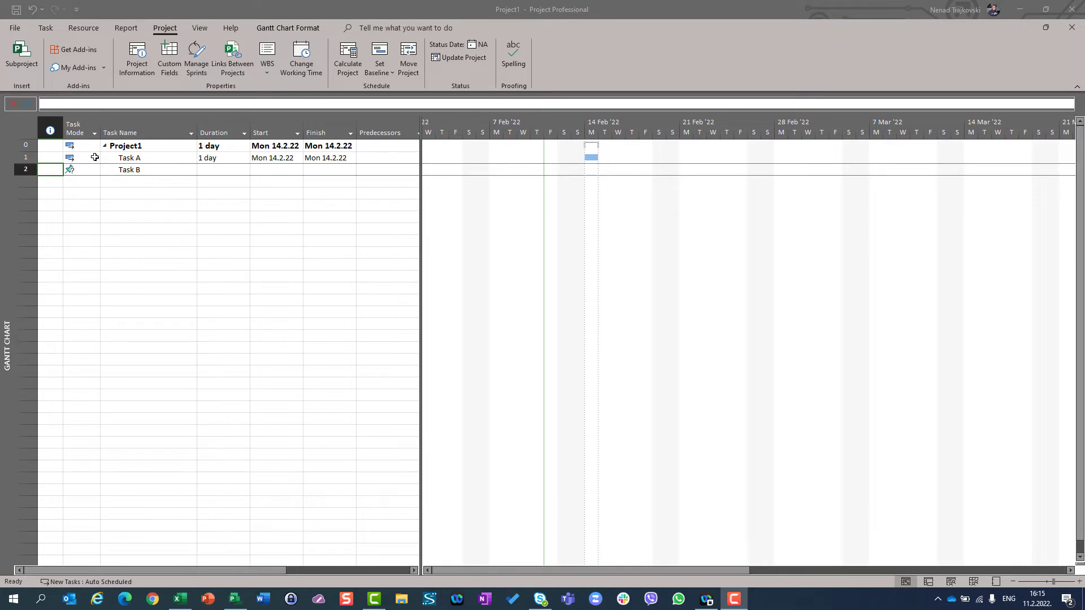
left_click(70, 158)
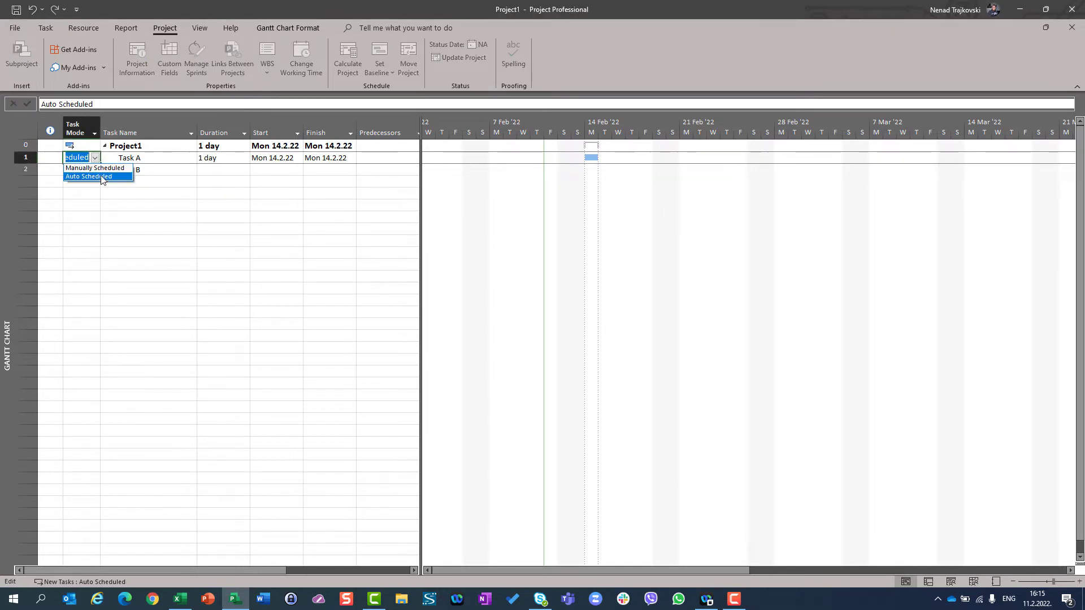
left_click(87, 177)
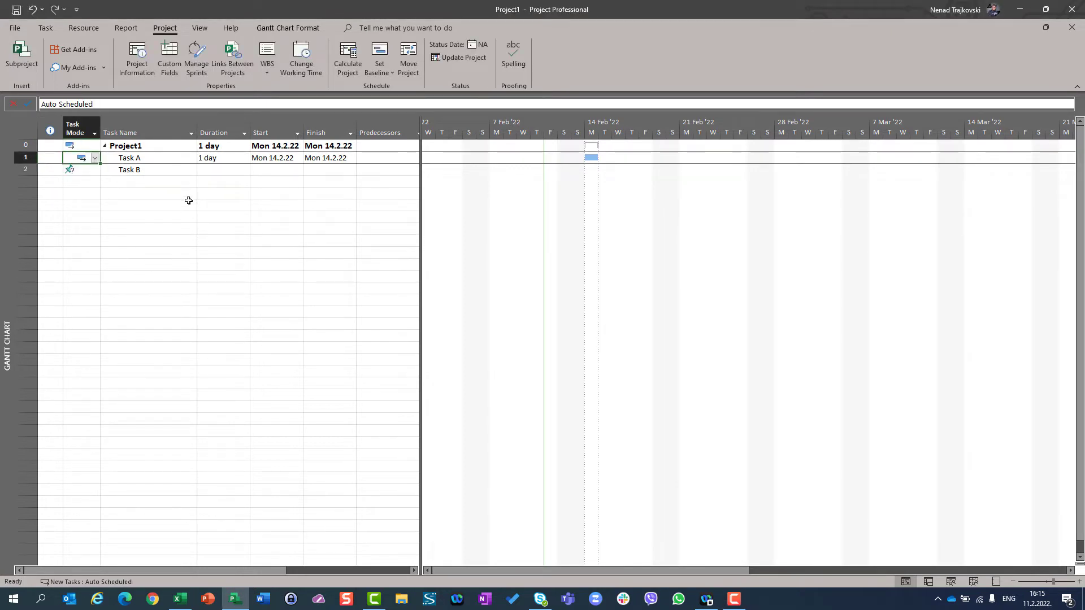
mouse_move(155, 162)
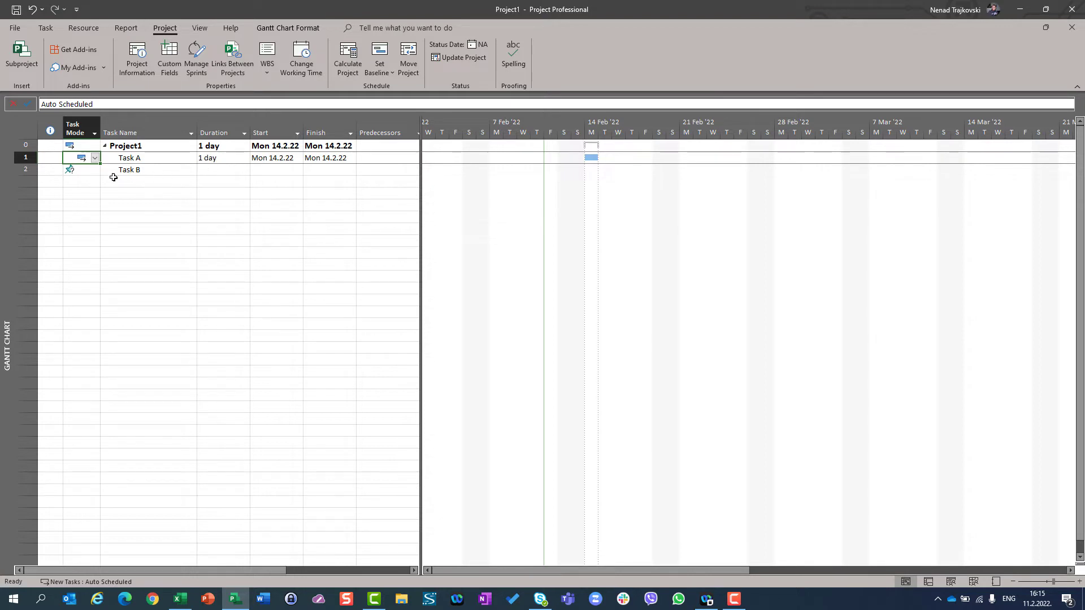
left_click(96, 169)
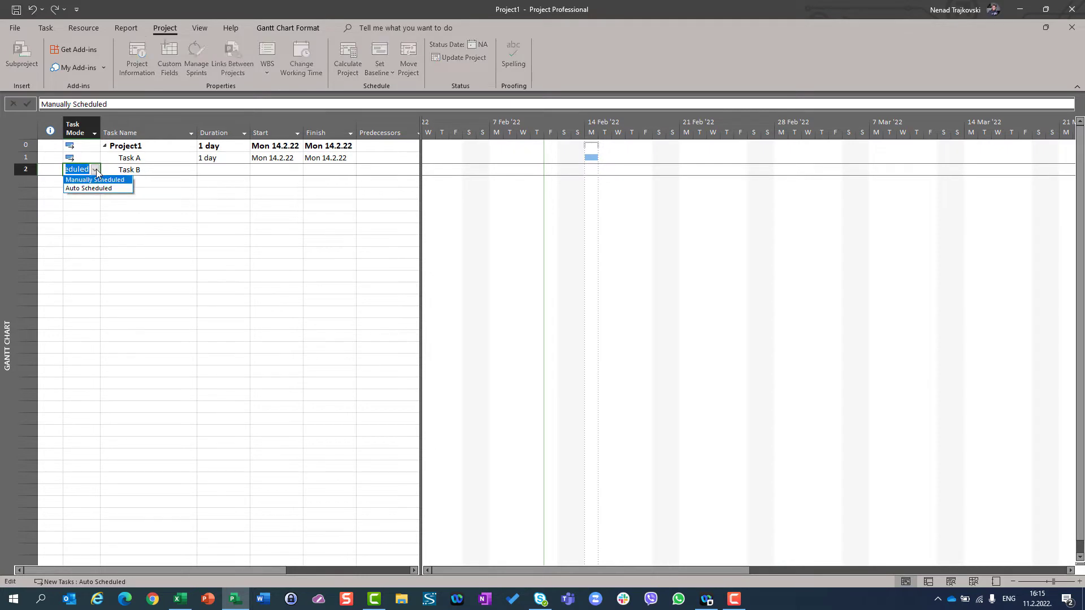
mouse_move(89, 188)
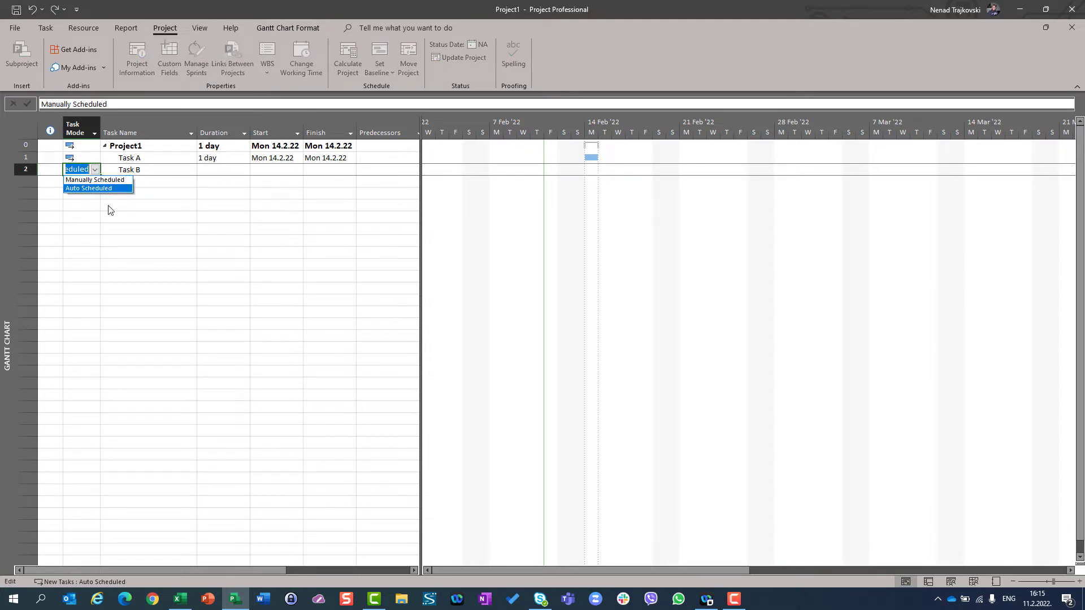
left_click(88, 188)
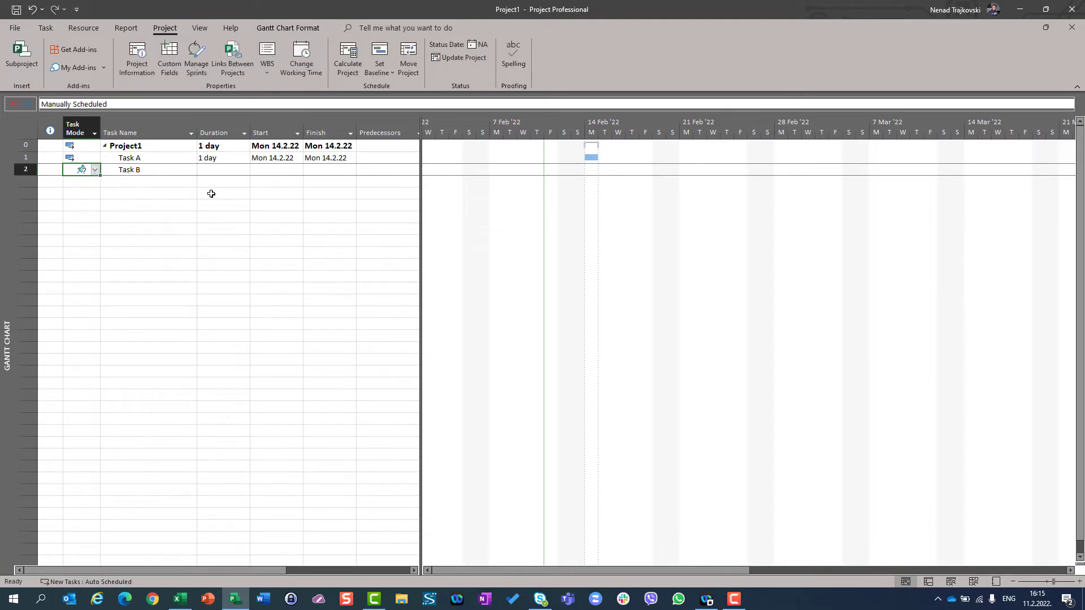
Fill Task B's Duration, Start and Finish with 'I do not know', 'Ask Mary' and 'Ask John'.
left_click(217, 170)
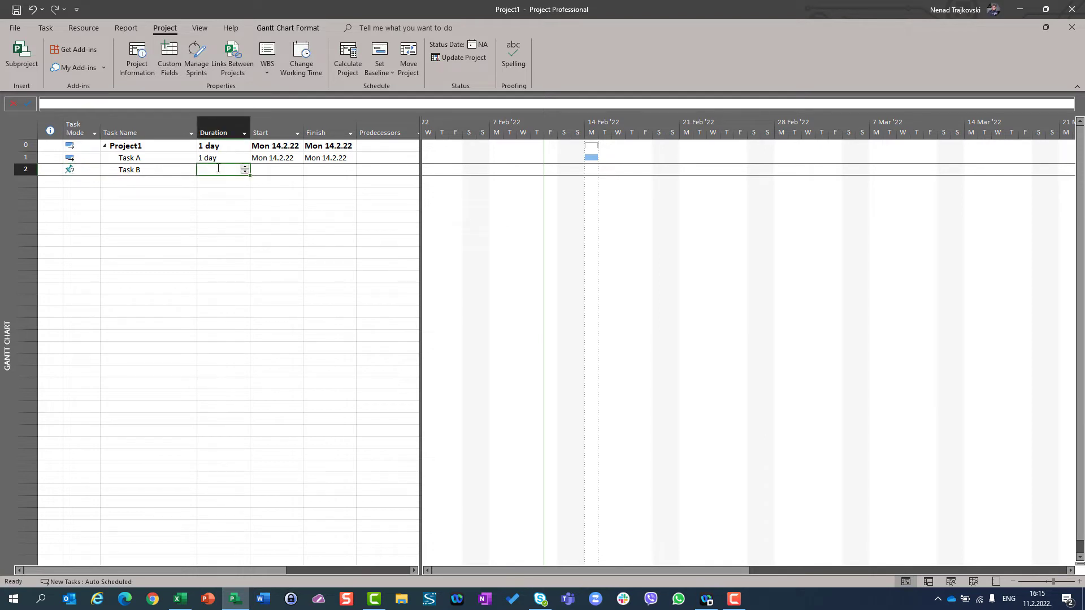
type("I do not know")
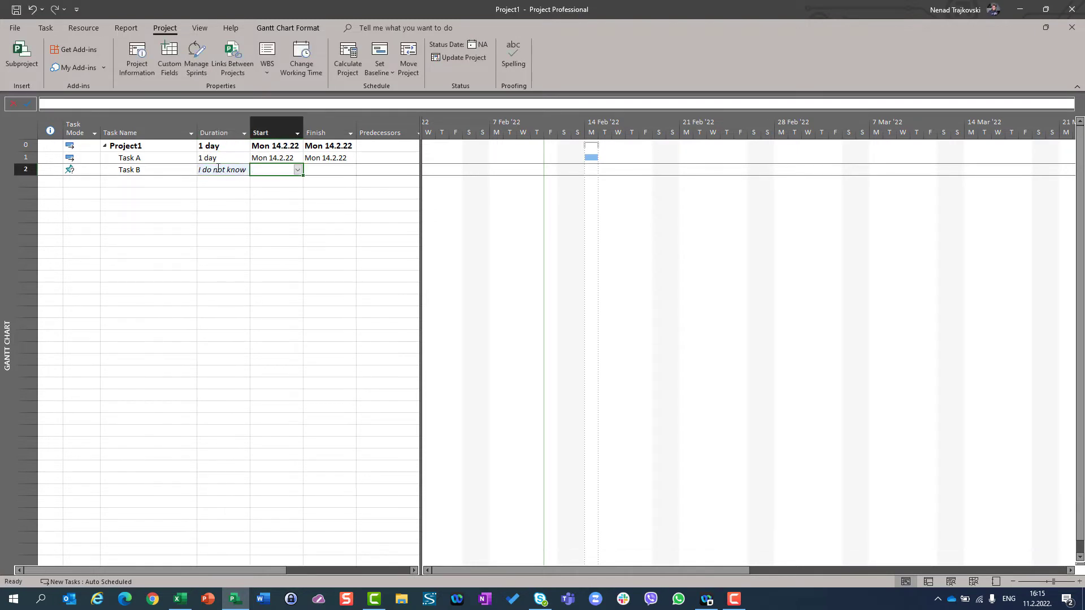
type("Ask Ma")
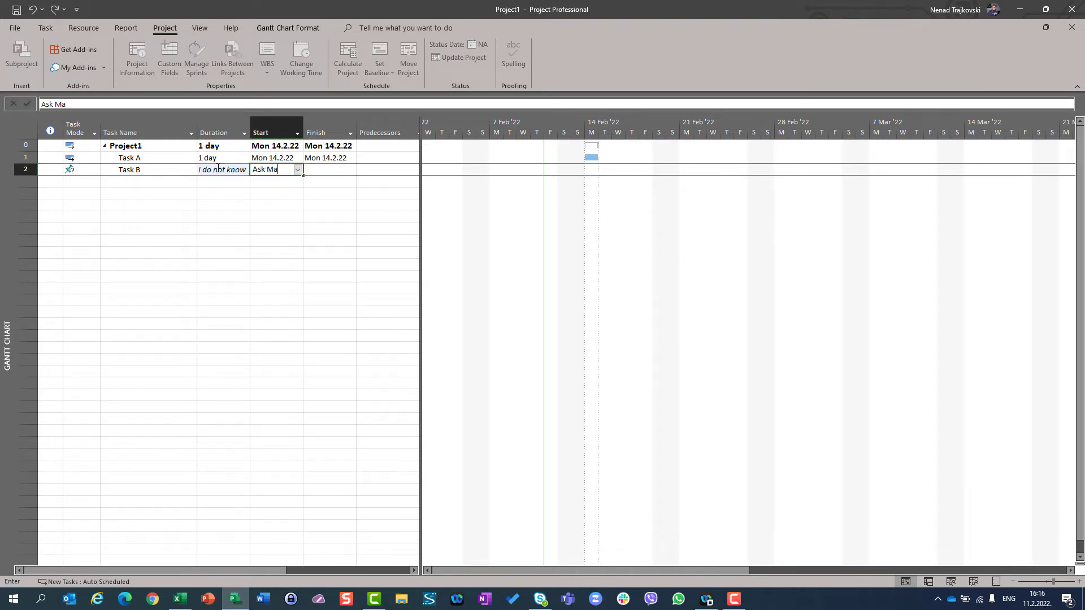
type("ry")
left_click(330, 169)
type("Ask")
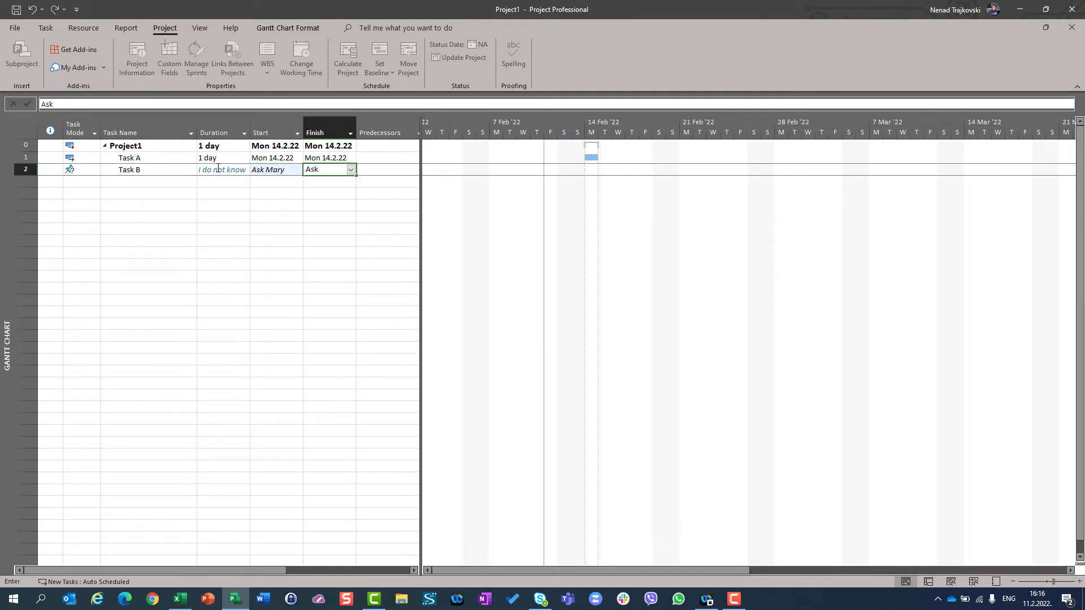
type("John")
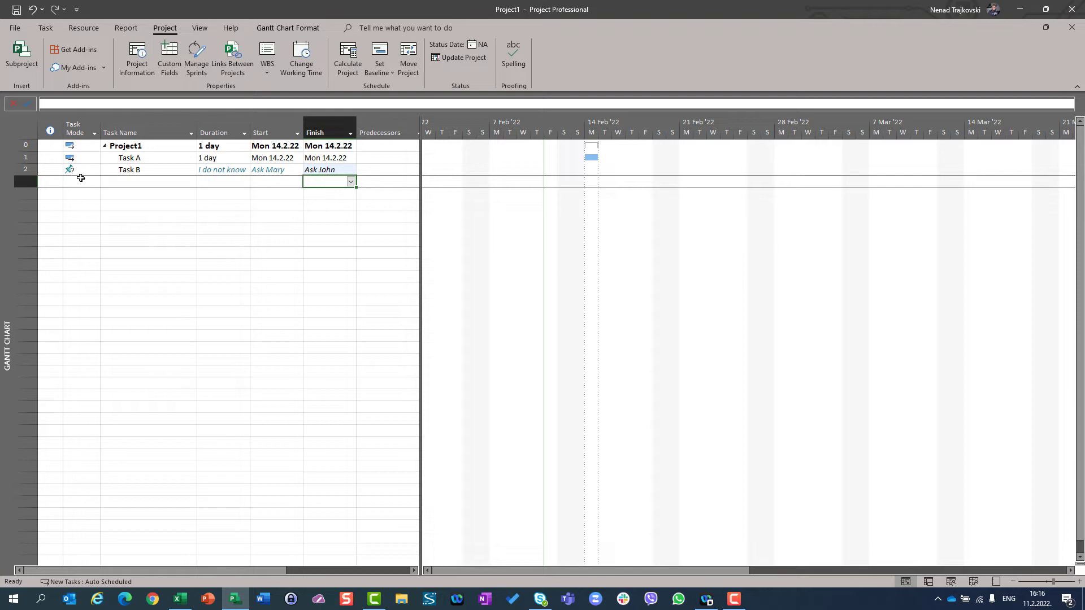
mouse_move(90, 189)
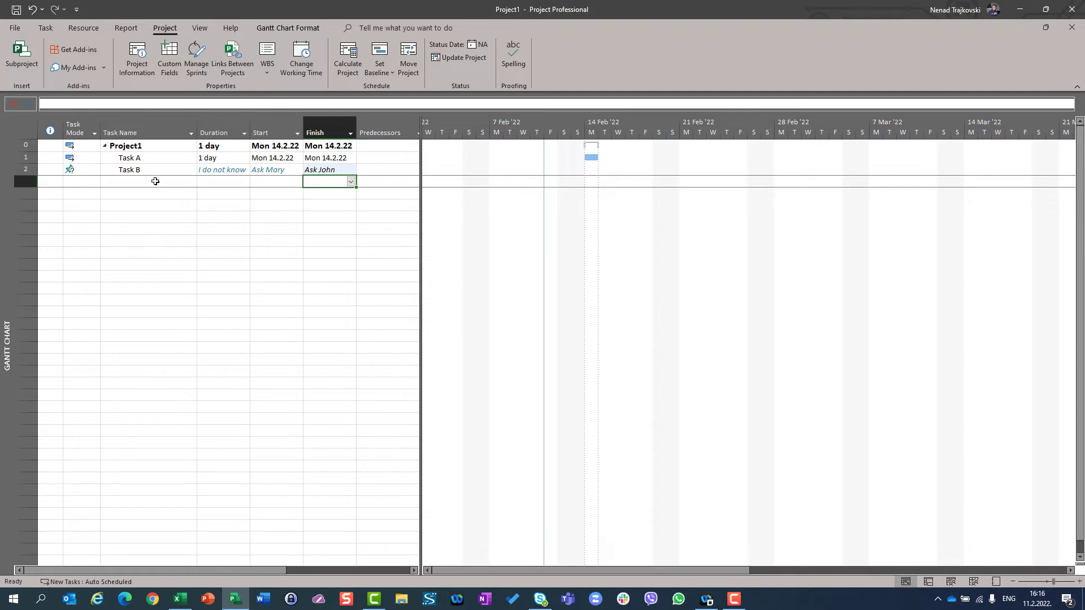
Enter 'Task C' in the third row and give it a 2-day duration.
type("Tas")
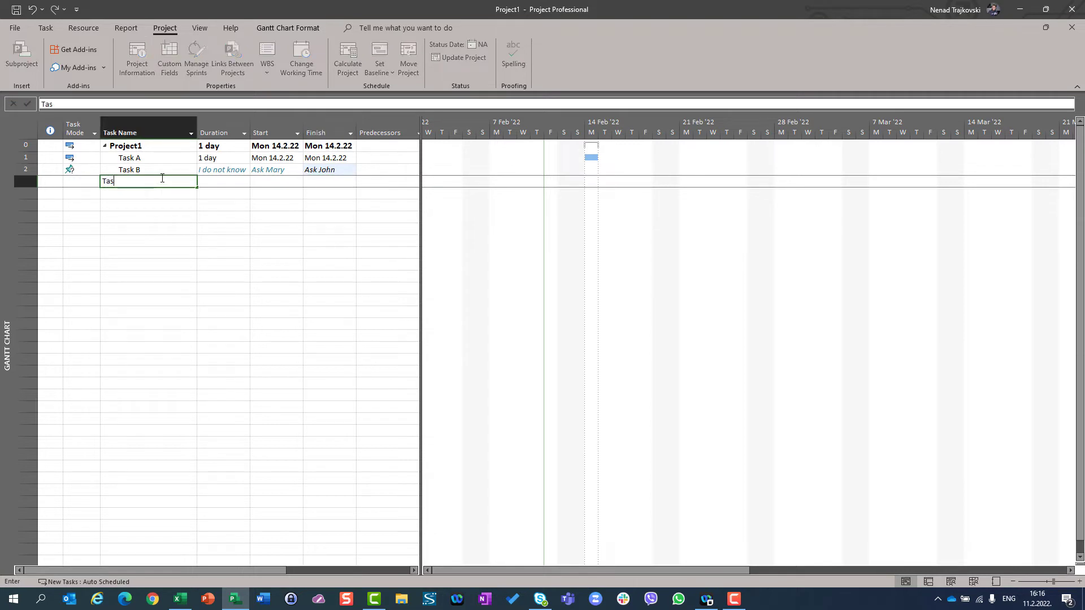
key("Enter")
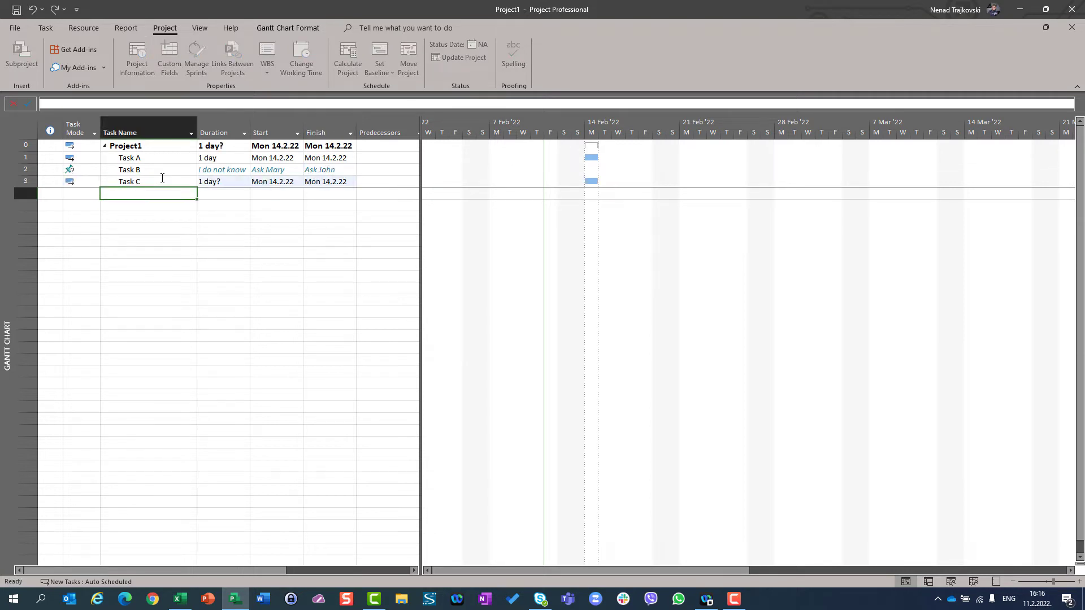
left_click(218, 181)
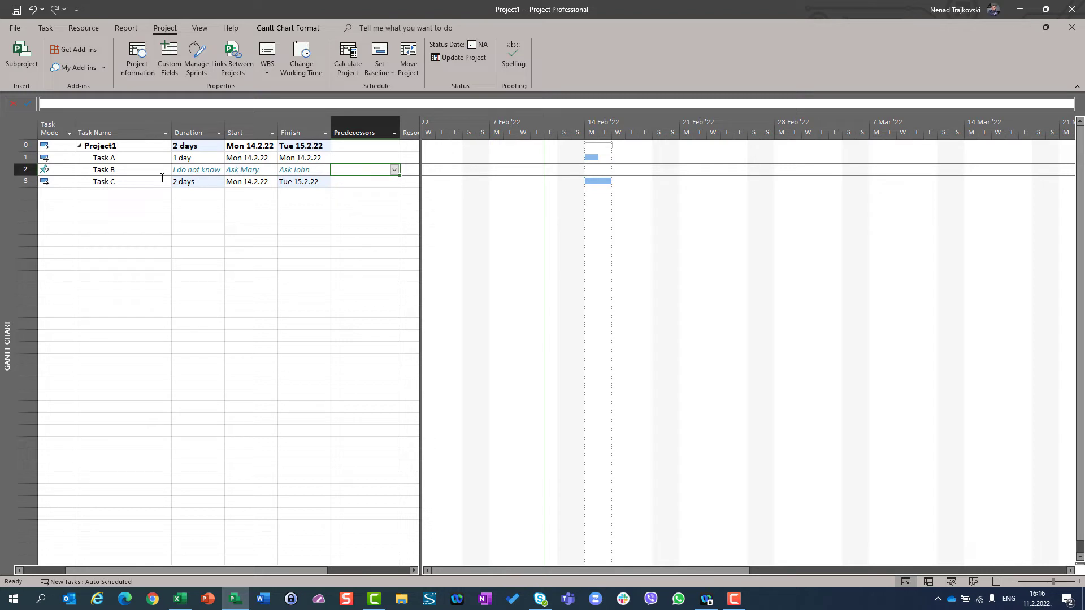
Enter predecessor 1 for Task B and predecessor 2 for Task C.
type("1")
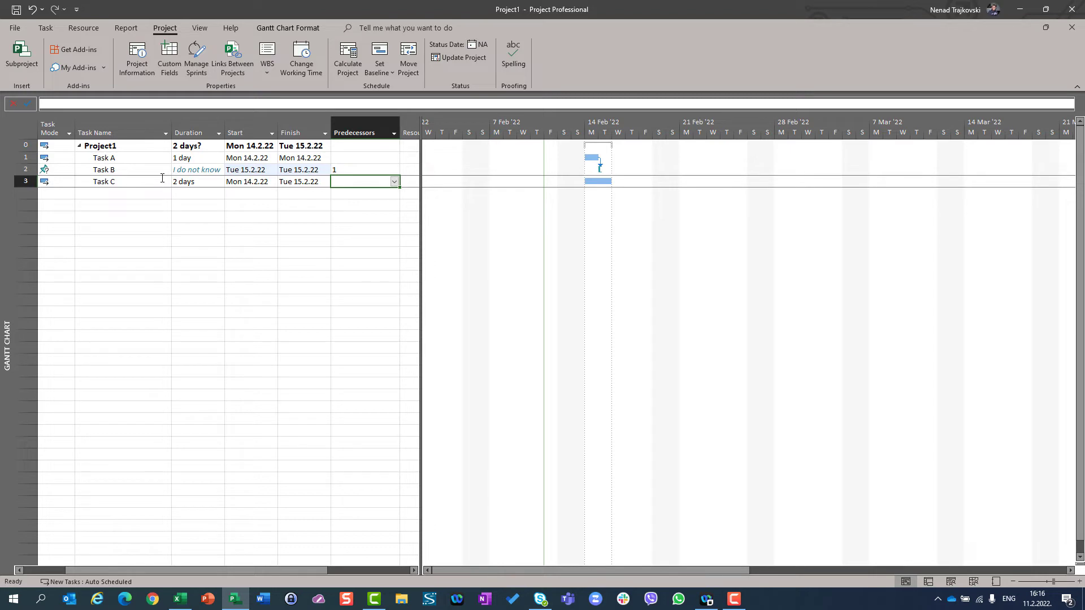
type("2")
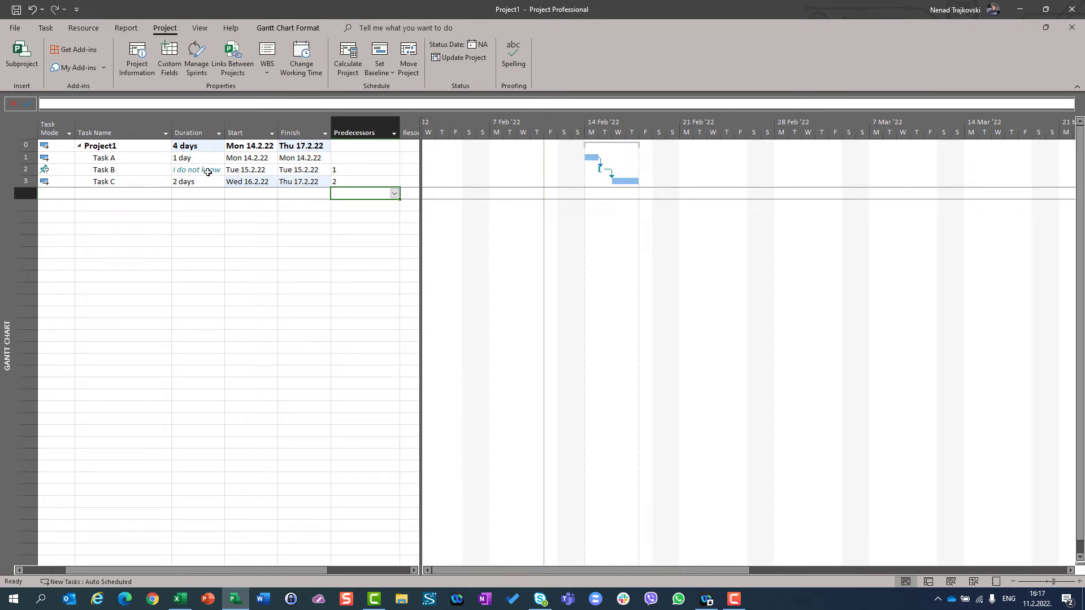
mouse_move(474, 182)
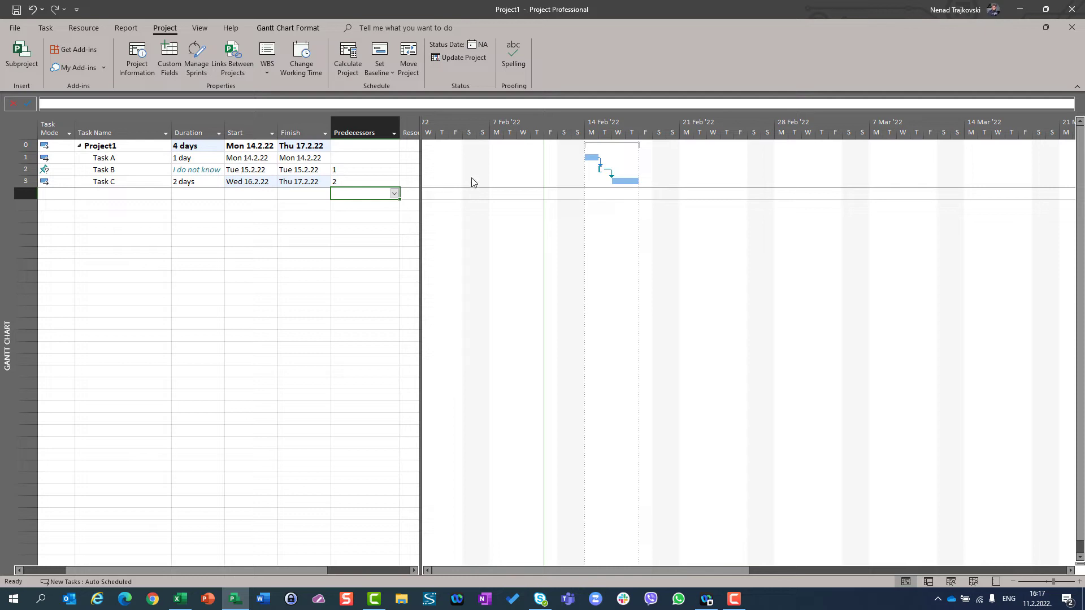
mouse_move(600, 172)
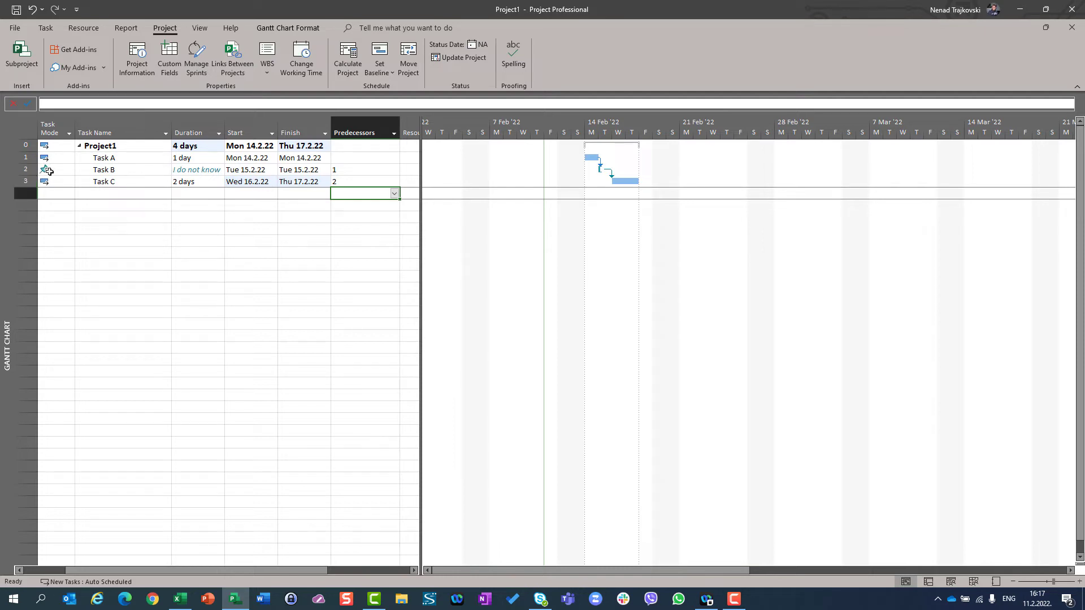
Change Task B's duration to 4 days, ending Fri 18.2.22.
left_click(194, 169)
type("4")
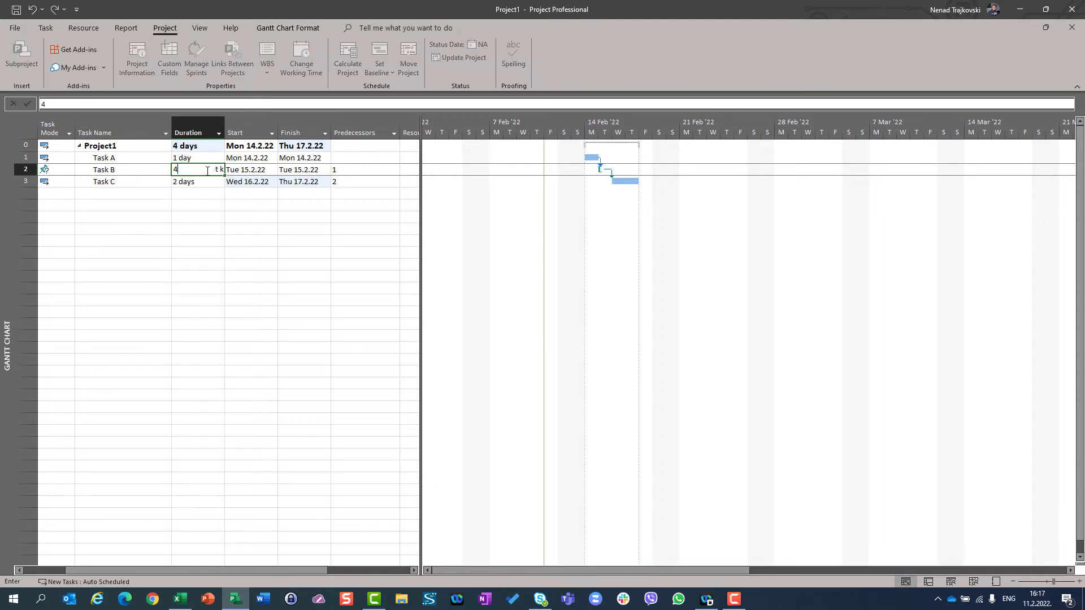
key("Enter")
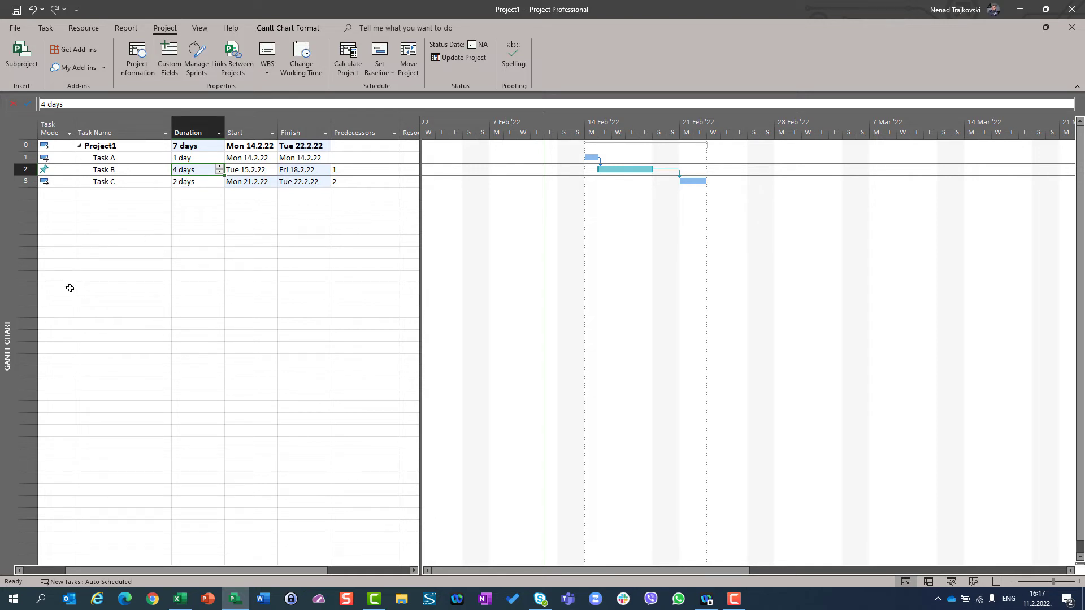
mouse_move(157, 246)
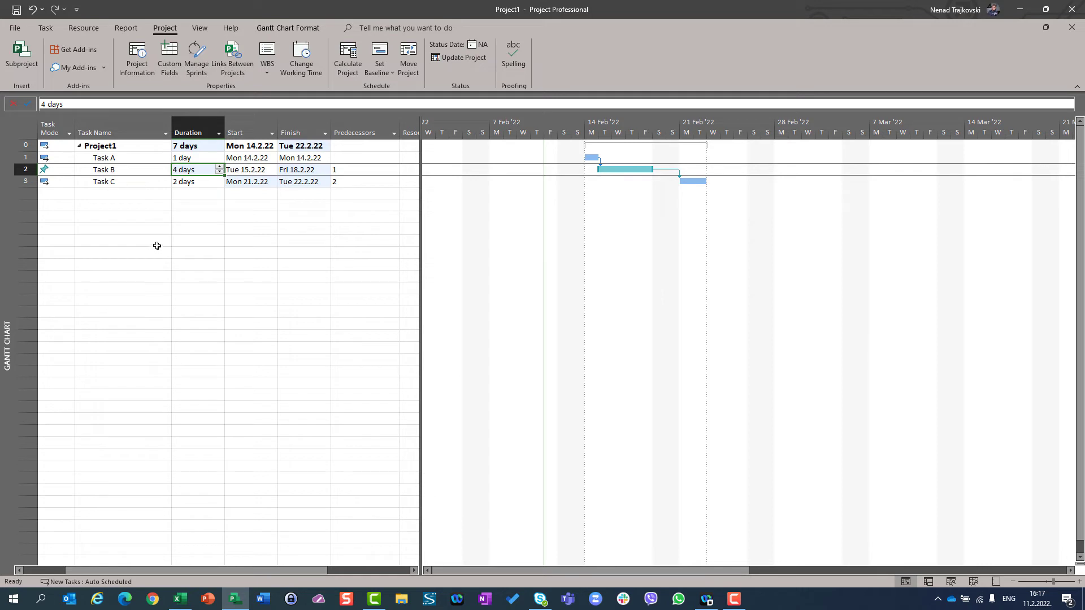
mouse_move(127, 243)
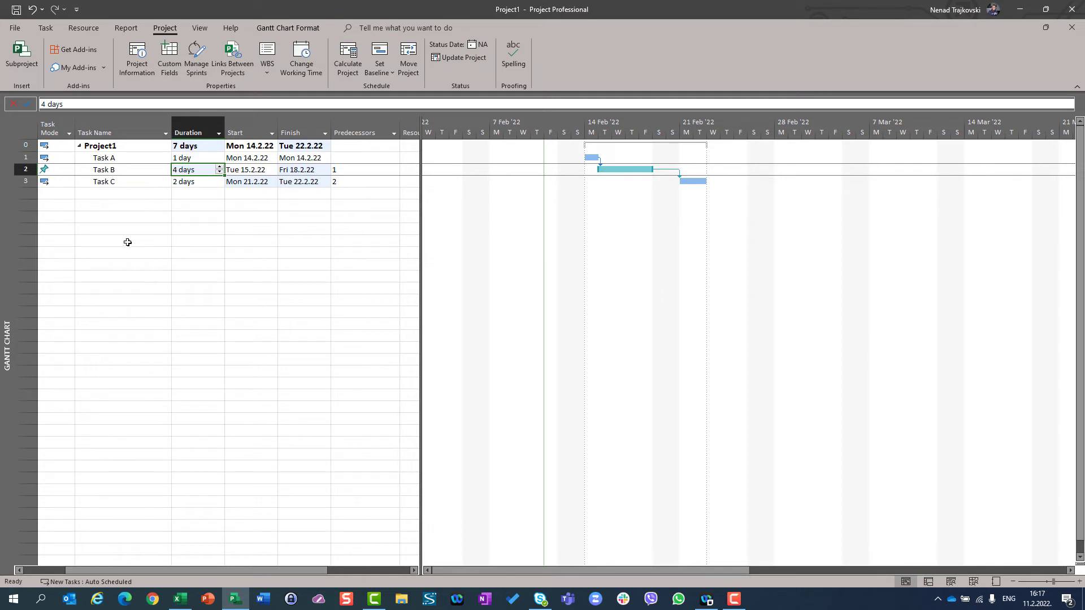
mouse_move(62, 162)
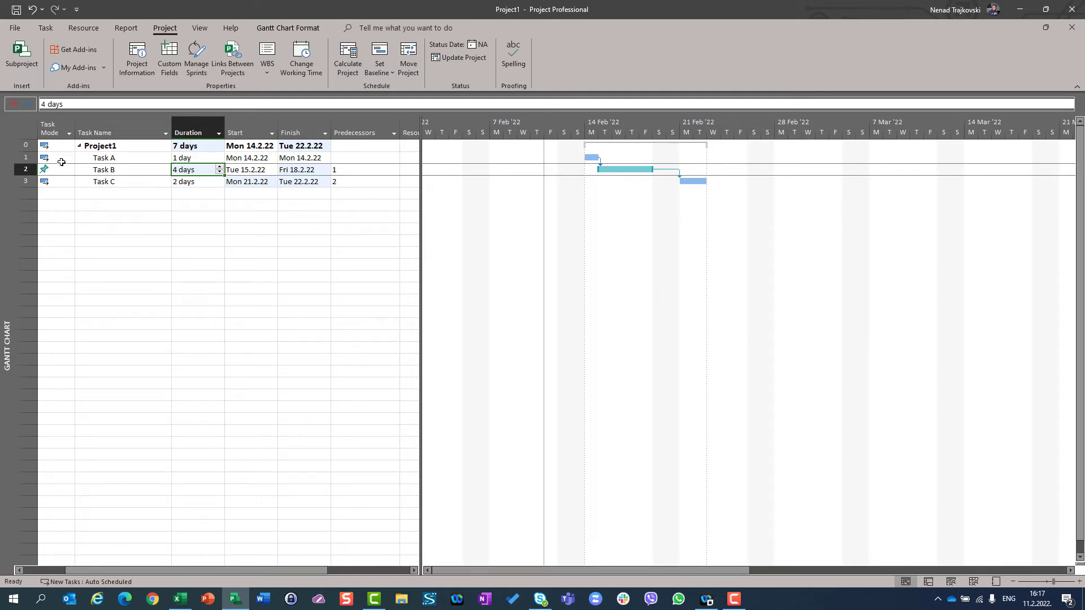
mouse_move(66, 288)
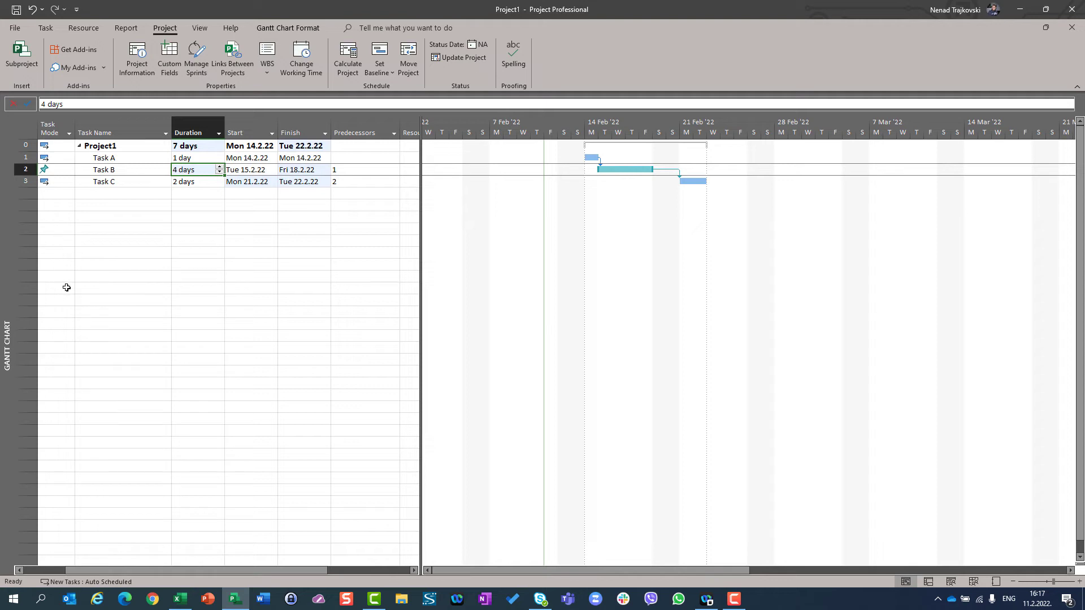
mouse_move(57, 314)
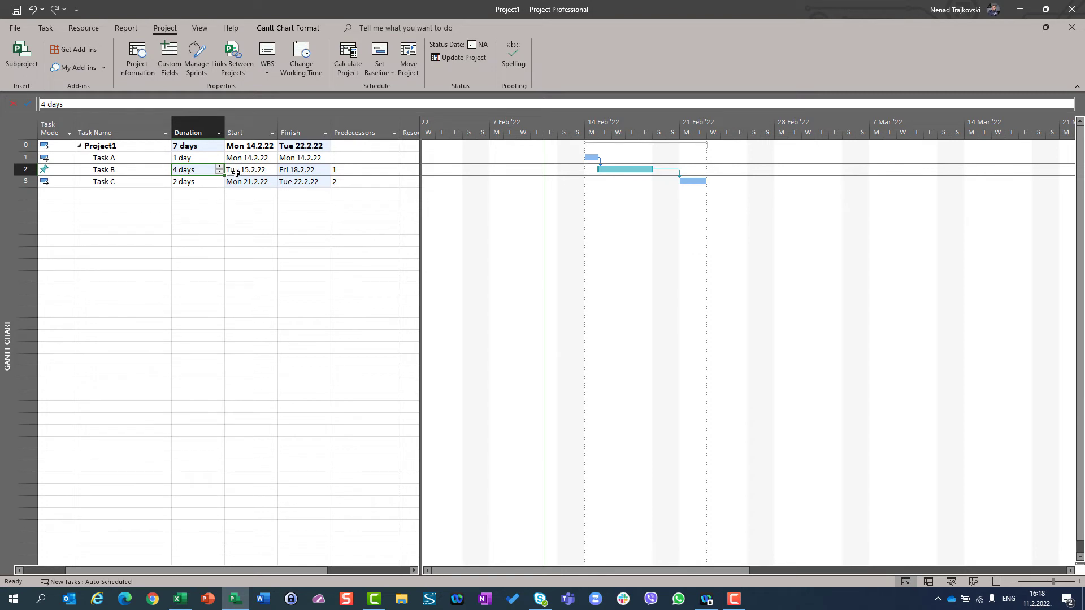
mouse_move(345, 176)
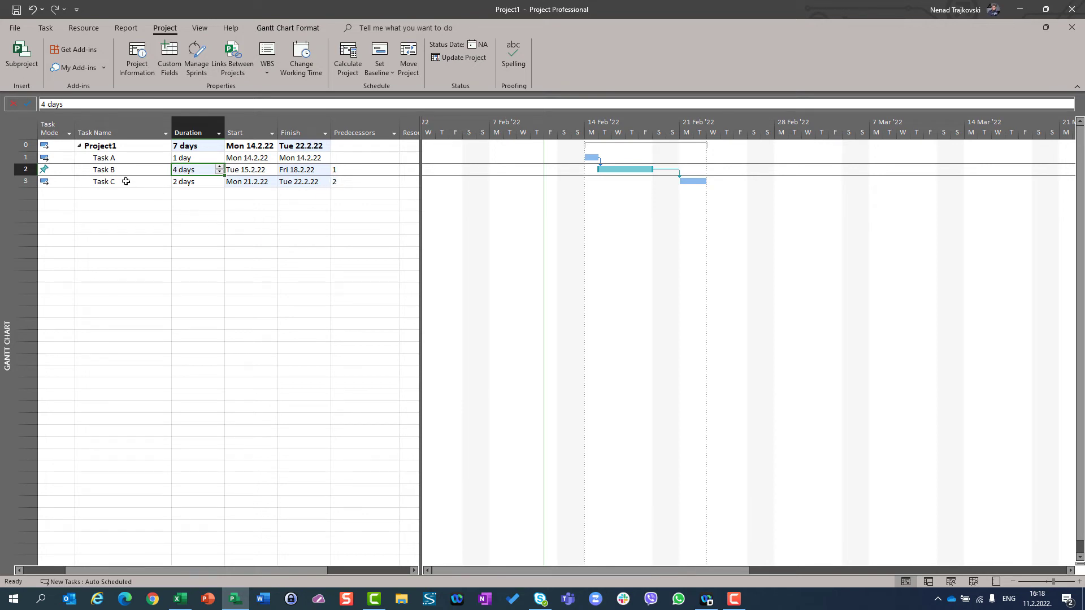
Change Task B's Task Mode to Auto Scheduled, keeping Tue 15.2.22–Fri 18.2.22.
left_click(55, 170)
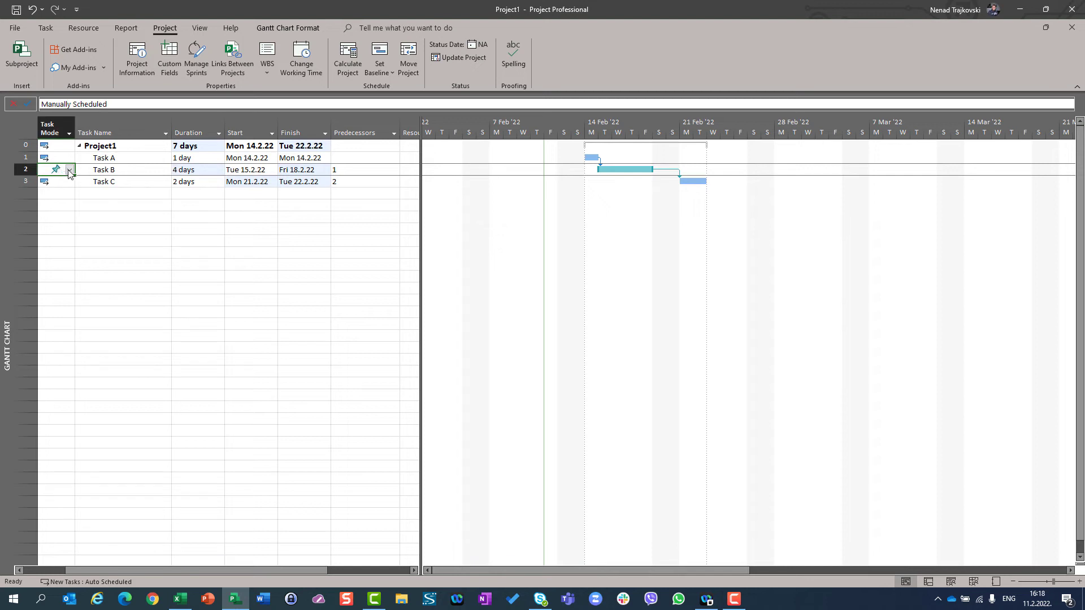
left_click(68, 170)
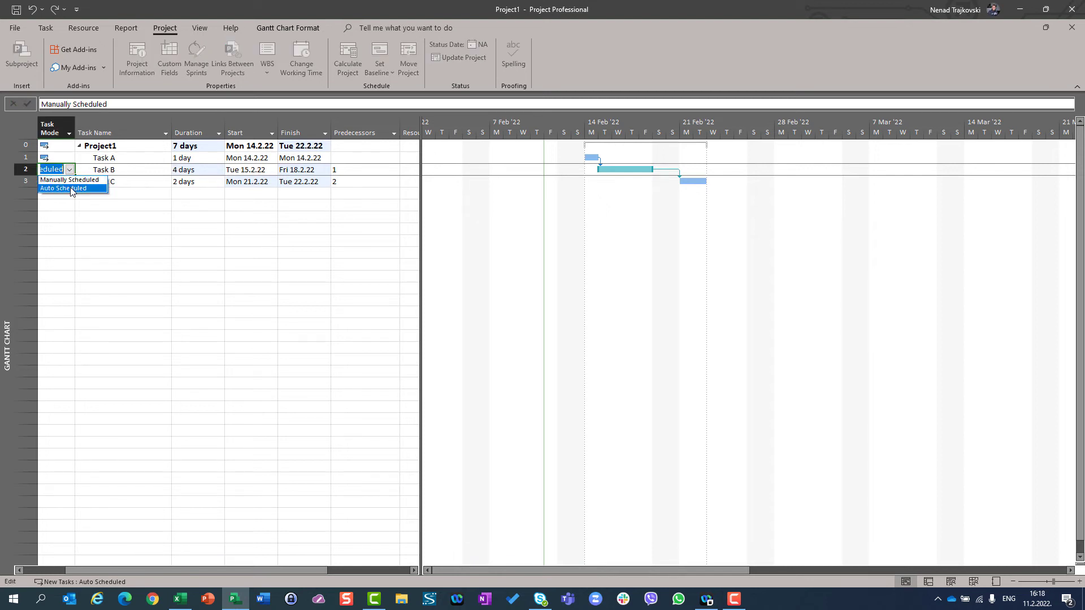
left_click(63, 188)
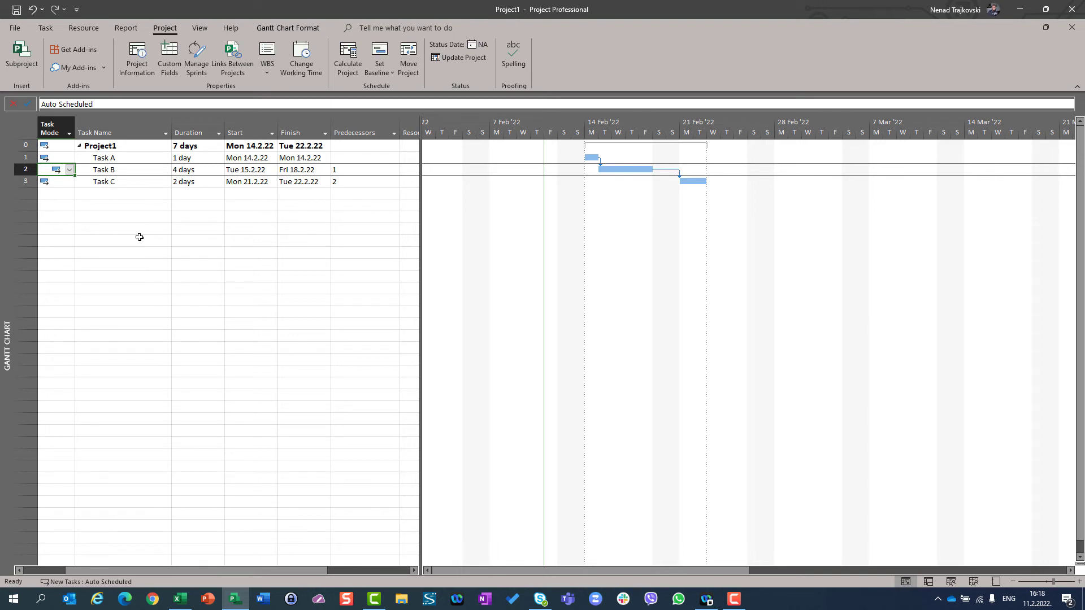
left_click(55, 169)
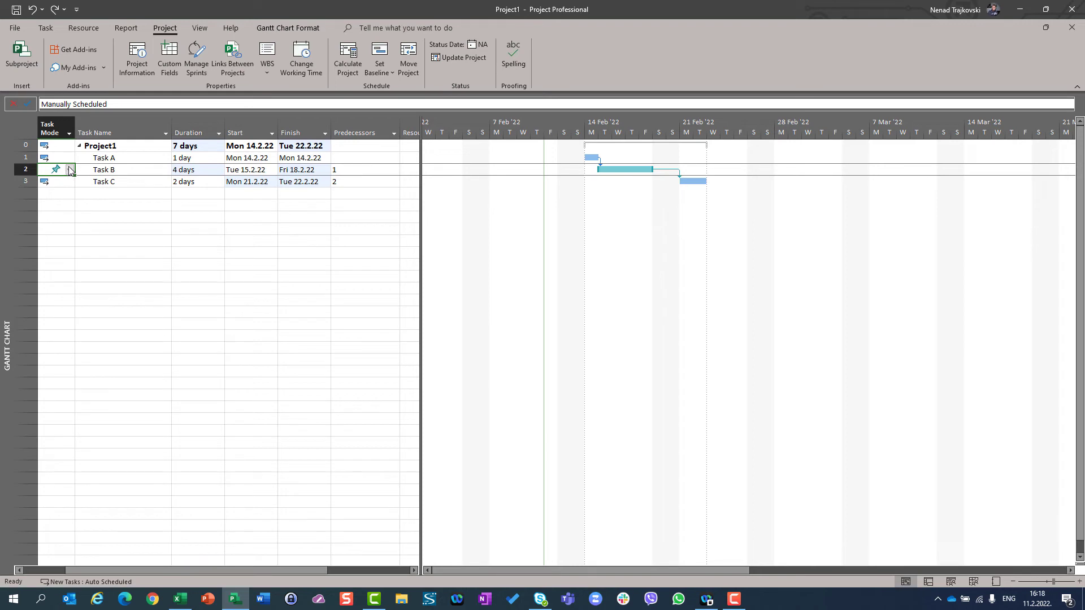
left_click(69, 169)
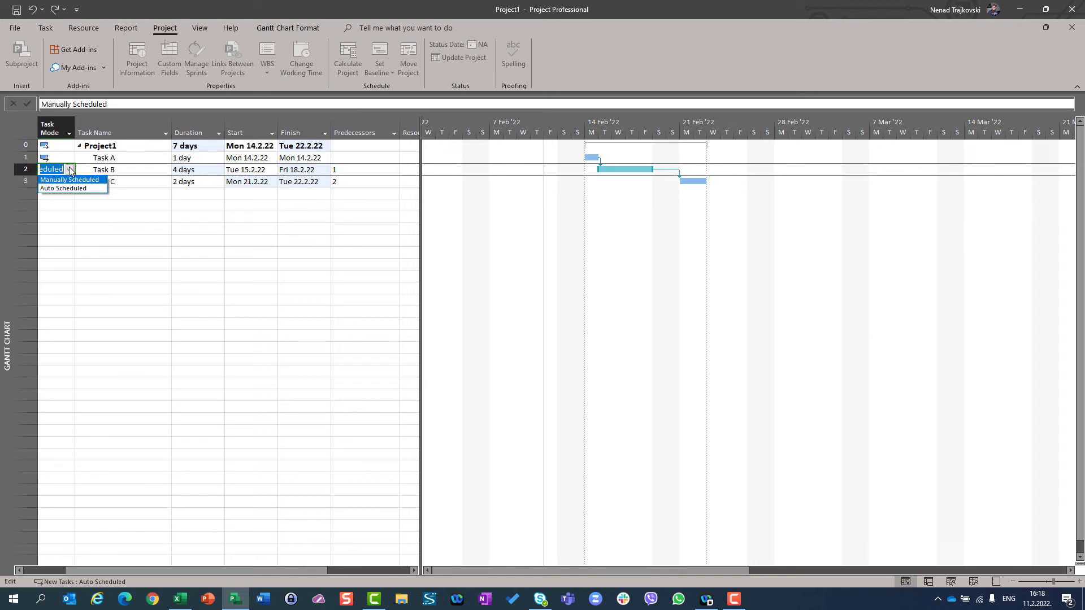
mouse_move(64, 188)
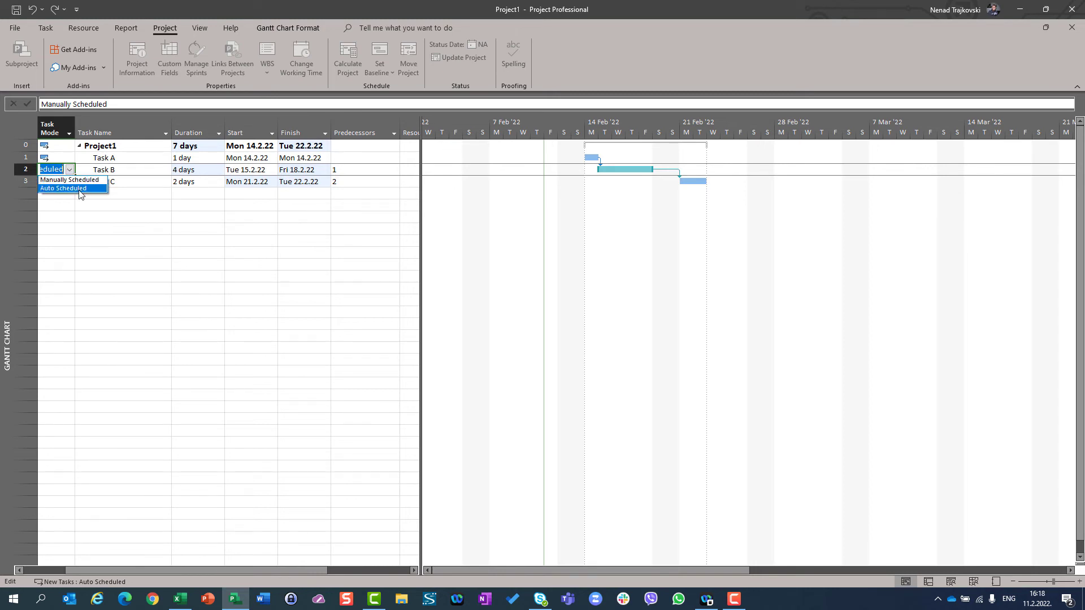
left_click(63, 189)
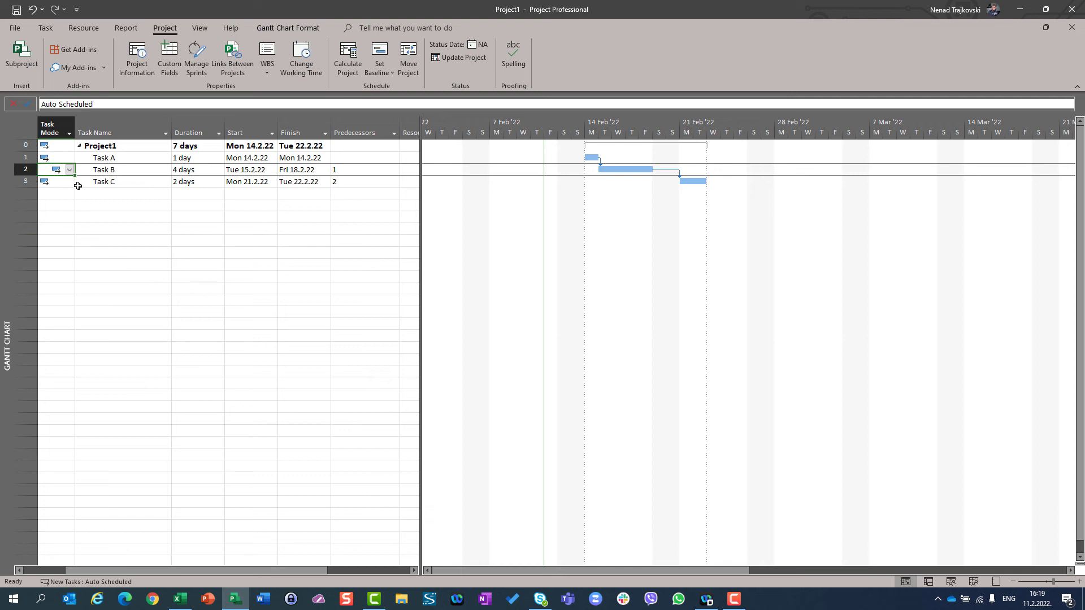
Set Task B's Task Mode dropdown back to Manually Scheduled.
left_click(69, 170)
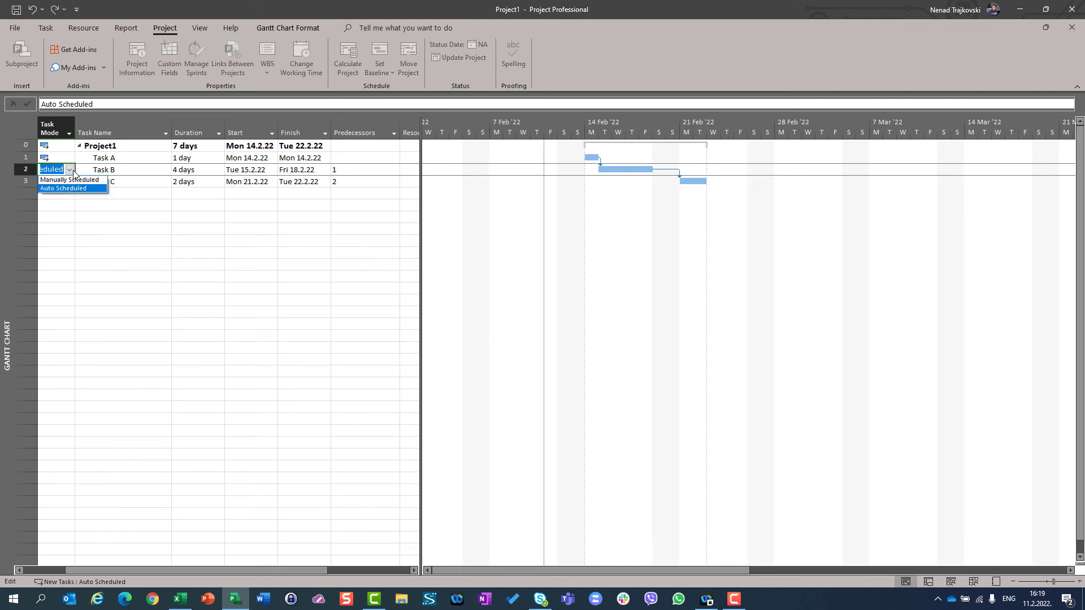
left_click(63, 180)
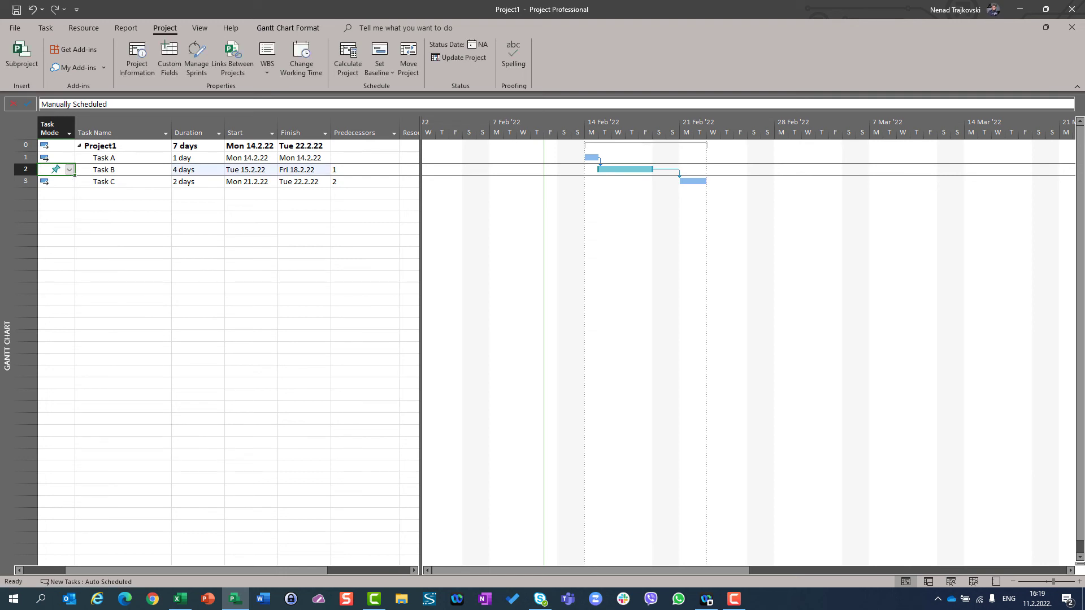
mouse_move(224, 191)
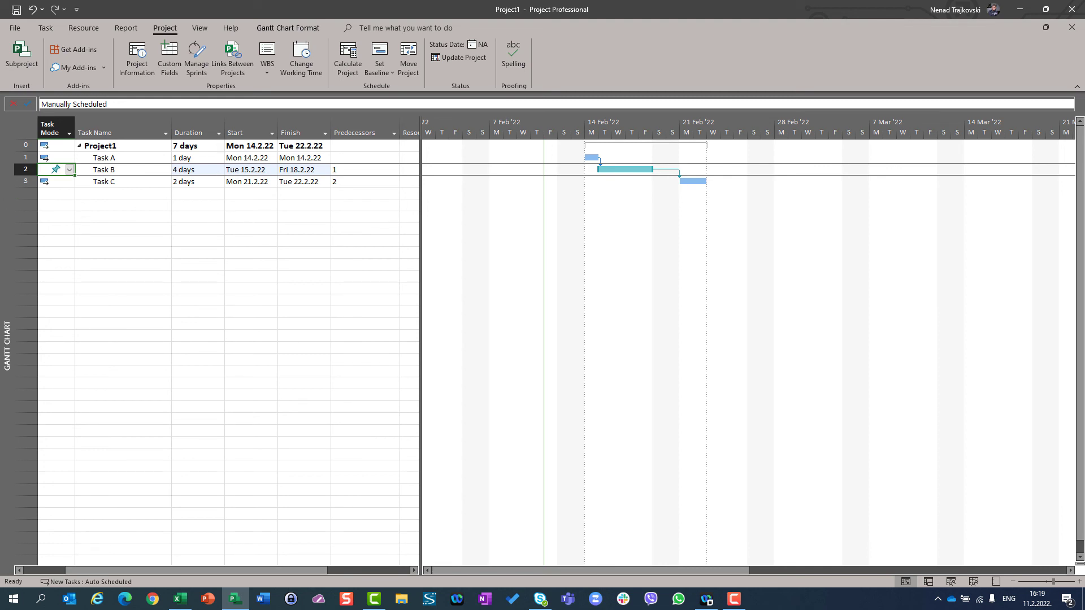
left_click(69, 170)
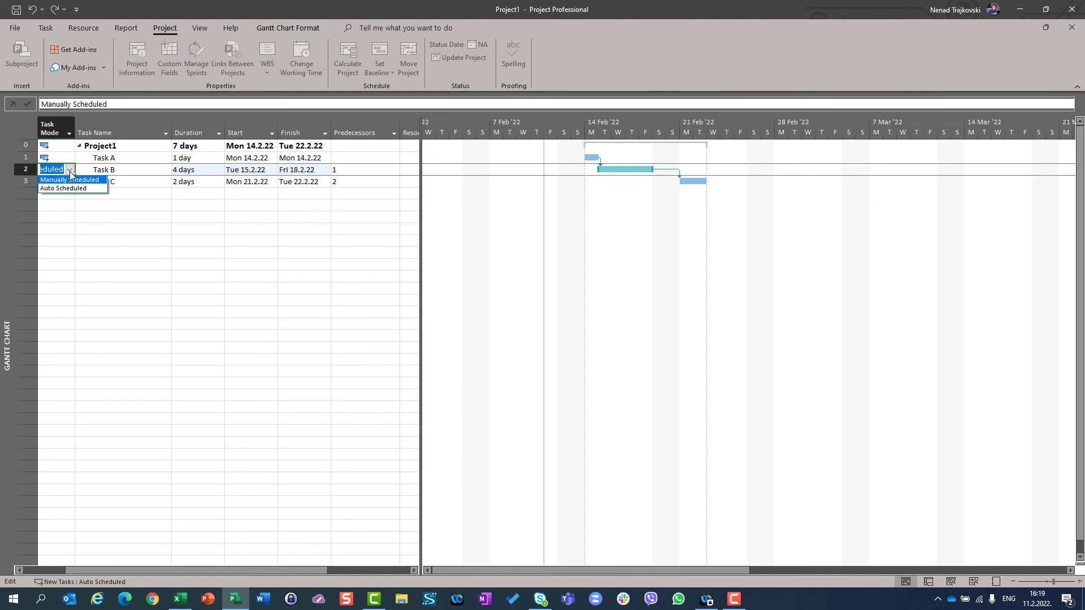
mouse_move(69, 191)
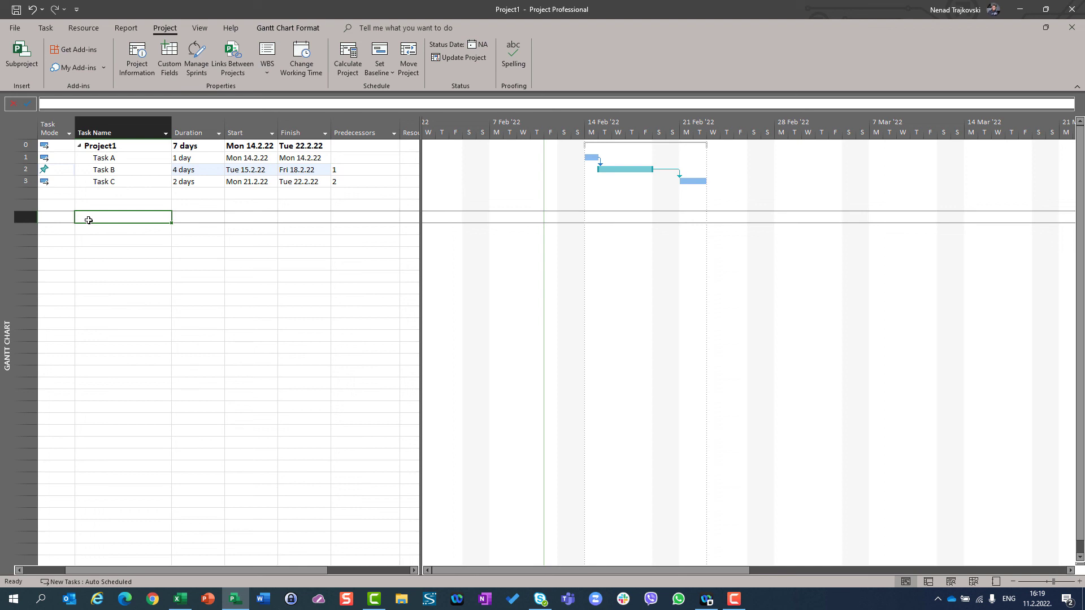
mouse_move(66, 170)
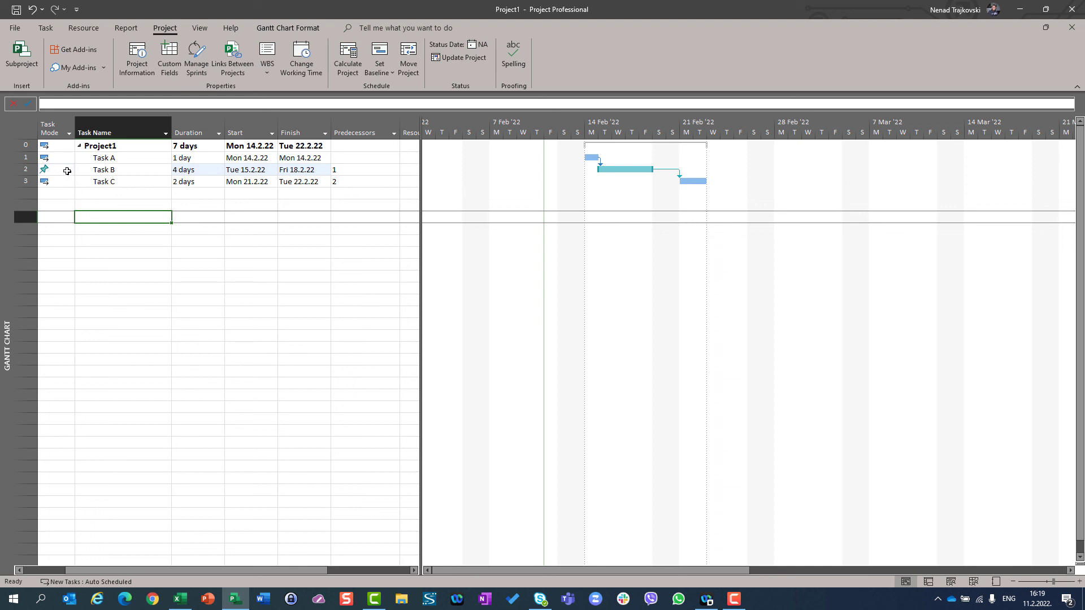
left_click(67, 170)
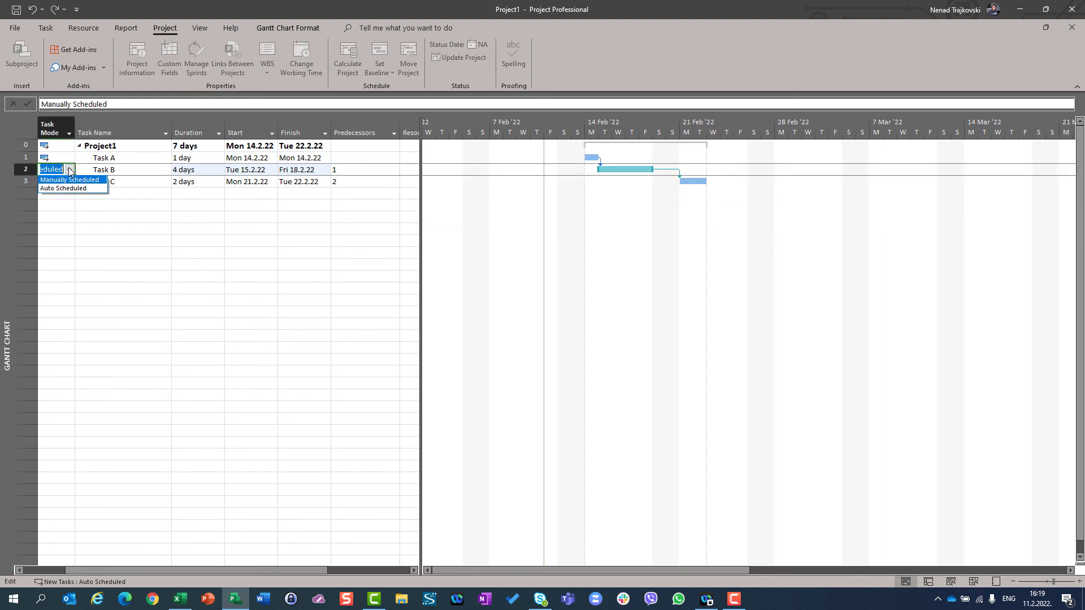
left_click(69, 179)
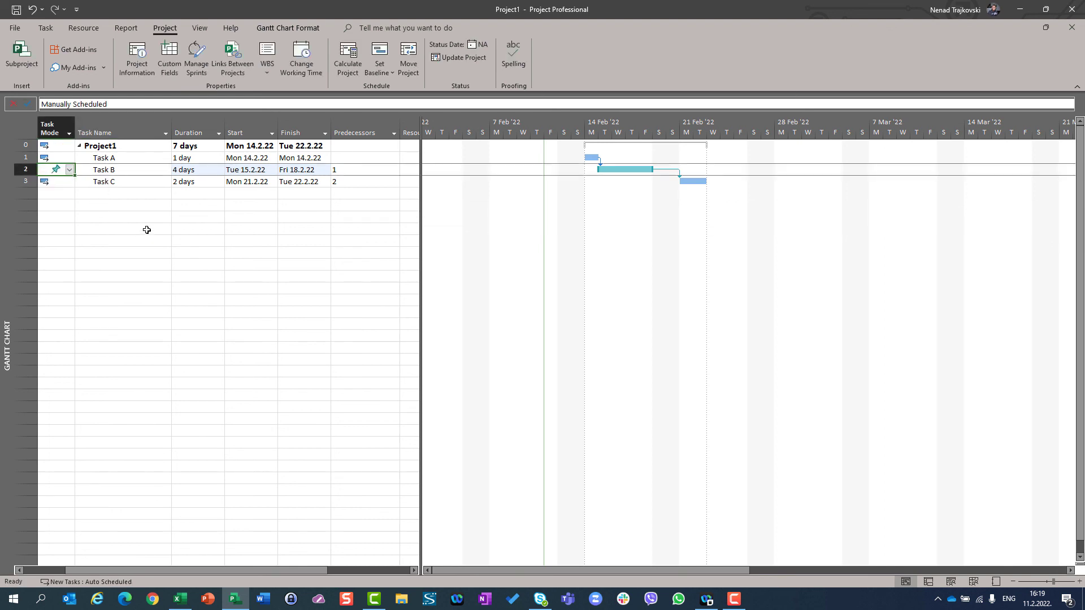